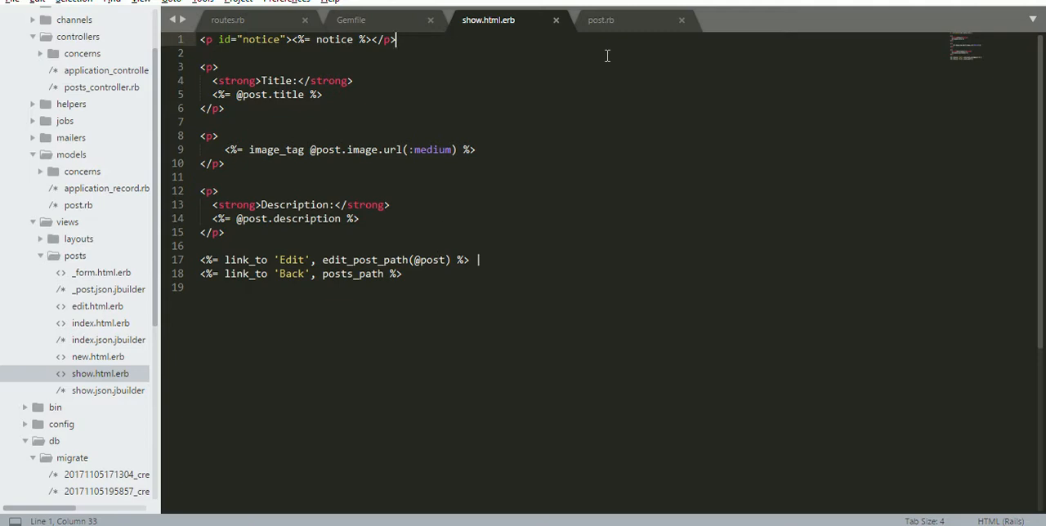
After checking the Post model's image styles, start a div class="container" below the notice
click(601, 20)
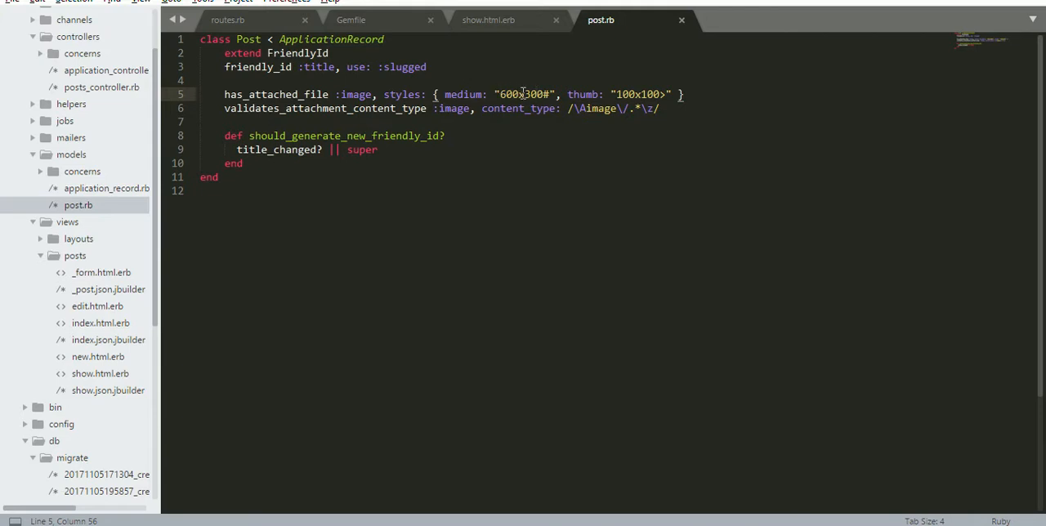
click(487, 20)
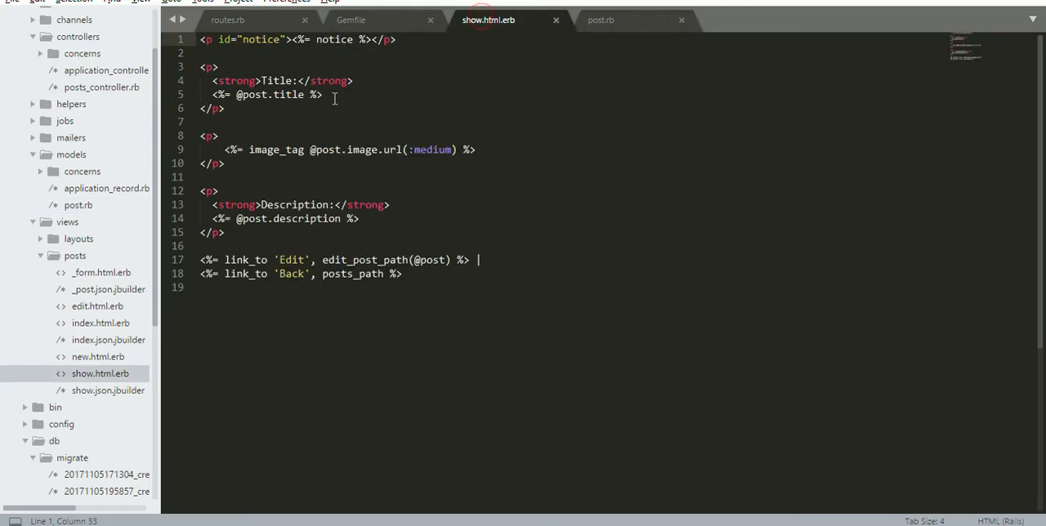
key(Enter)
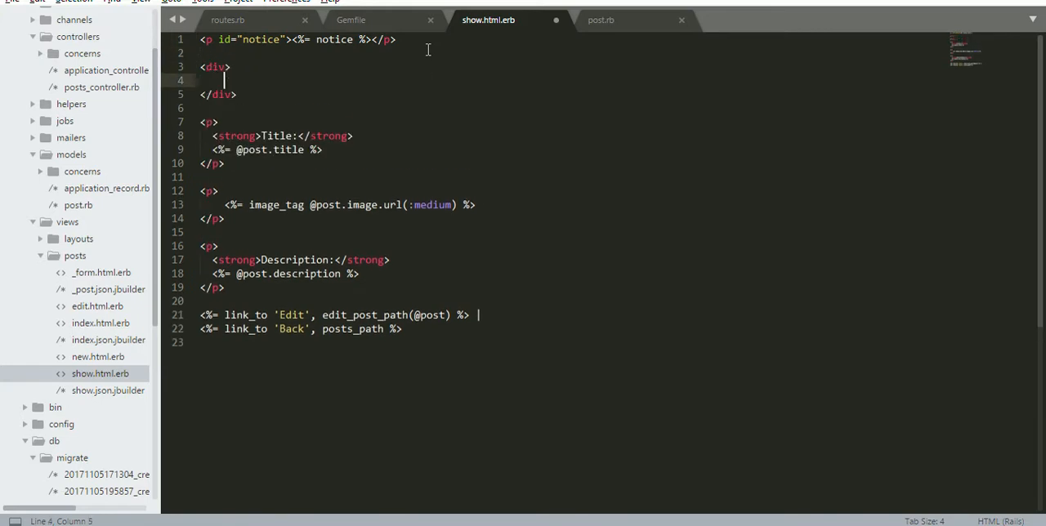
text(class="")
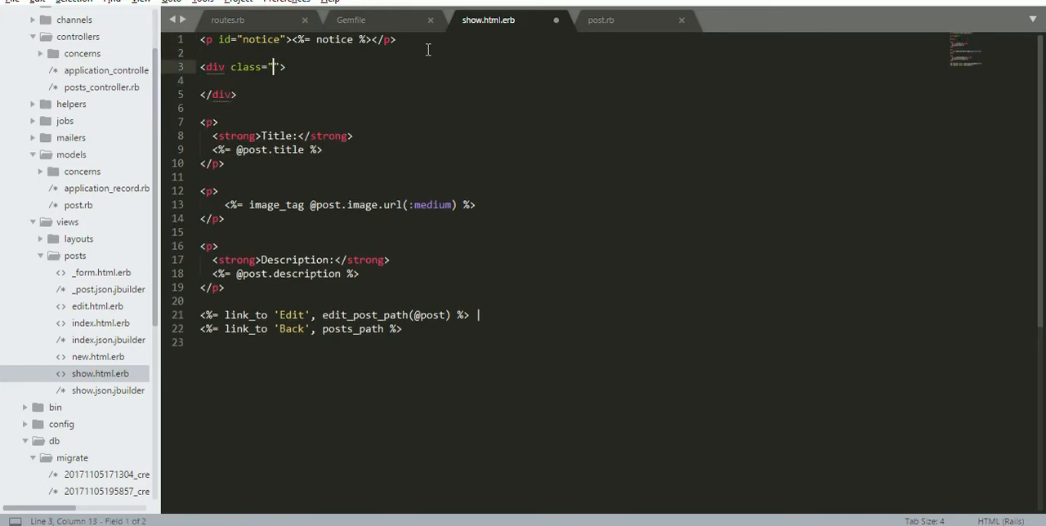
text(container)
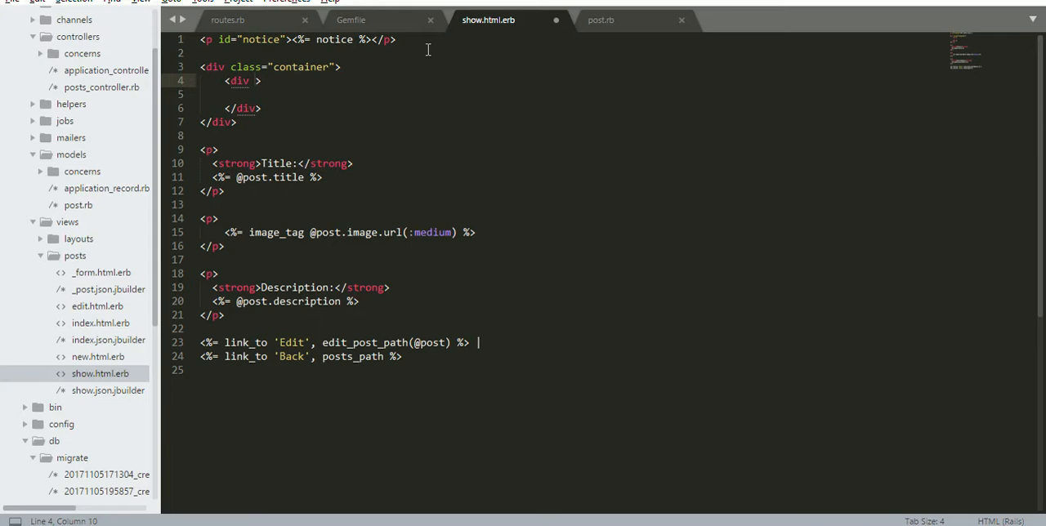
Nest a div class="col-md-5 col-md-offset-3" inside it and begin a row div
text(class="col-md-5 c)
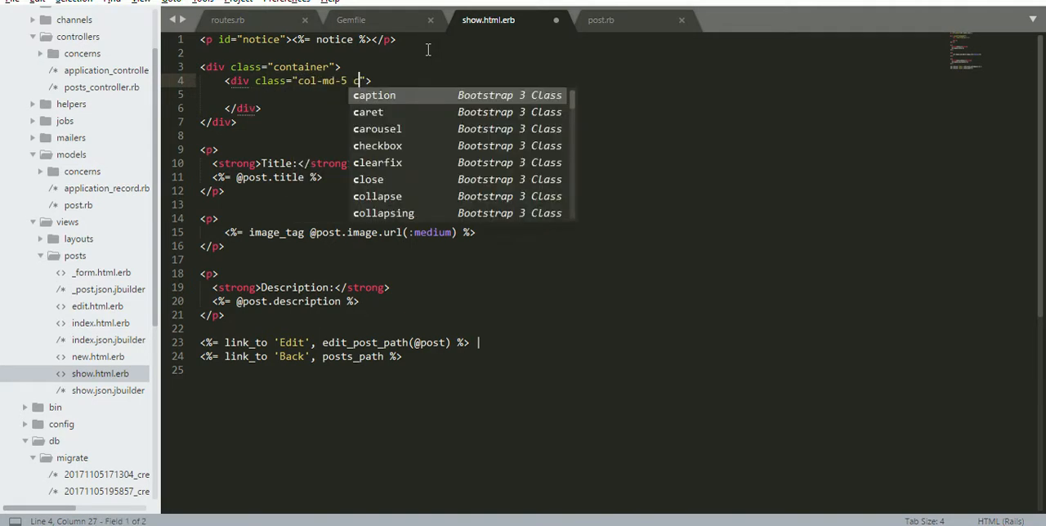
text(col-md-off)
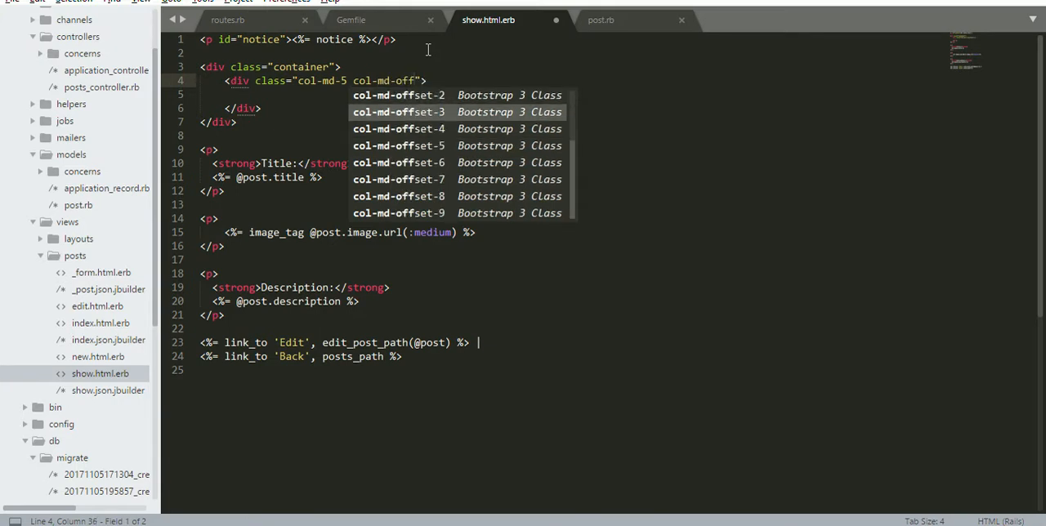
click(399, 111)
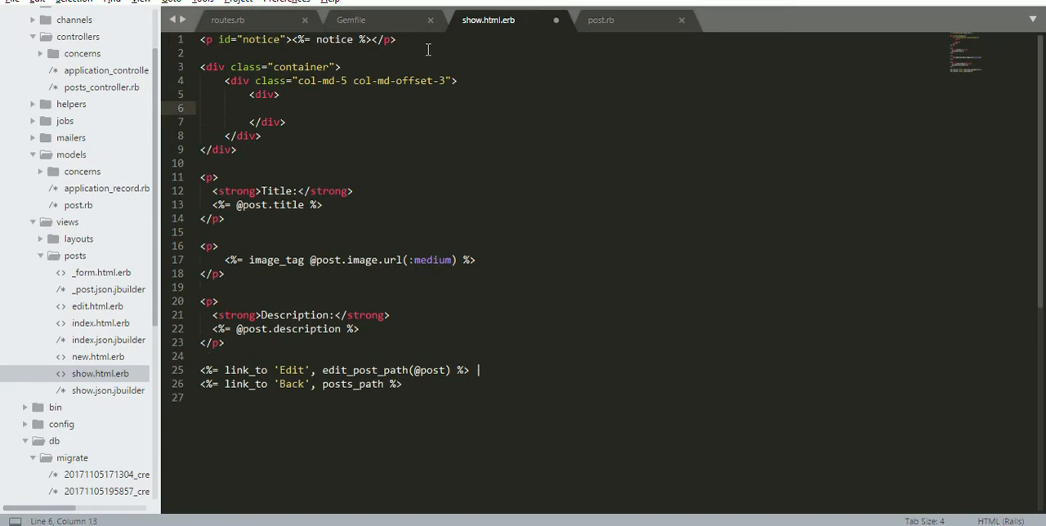
text(class="row)
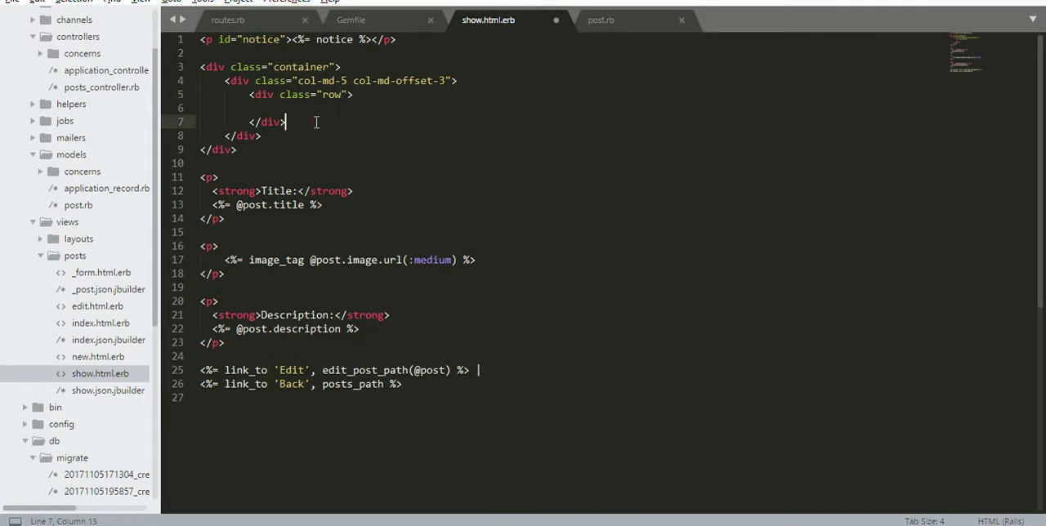
Add a second div class="row" inside the offset column
text(<div></div>)
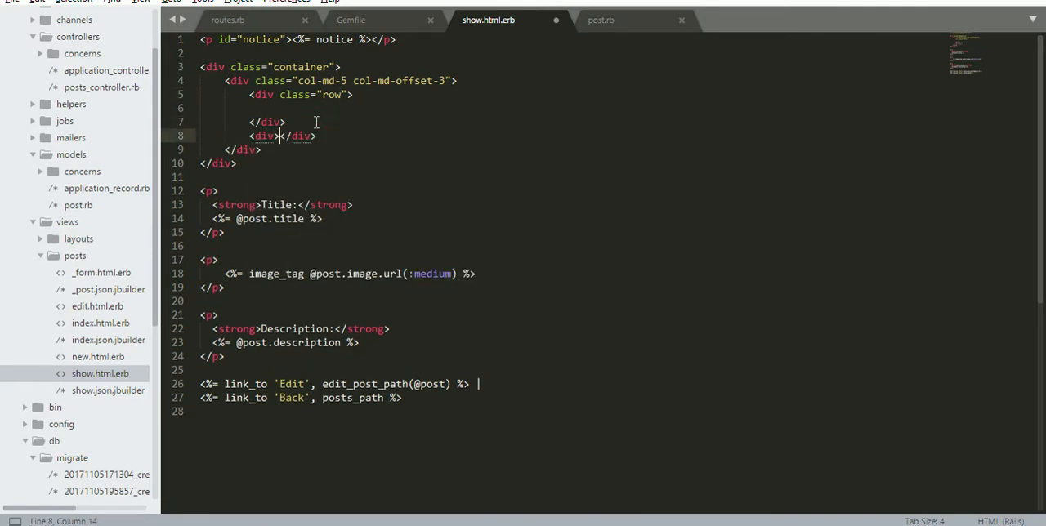
text(class="row">)
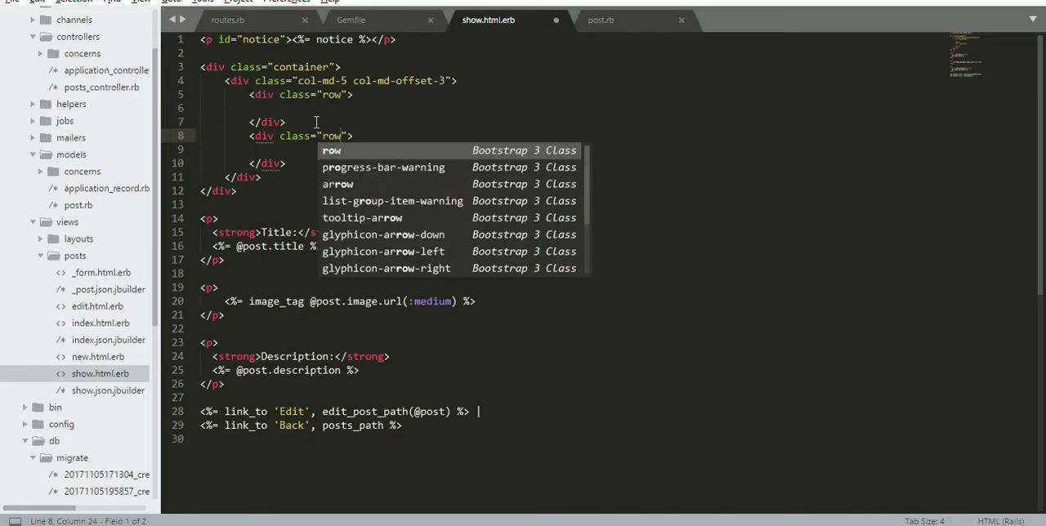
key(escape)
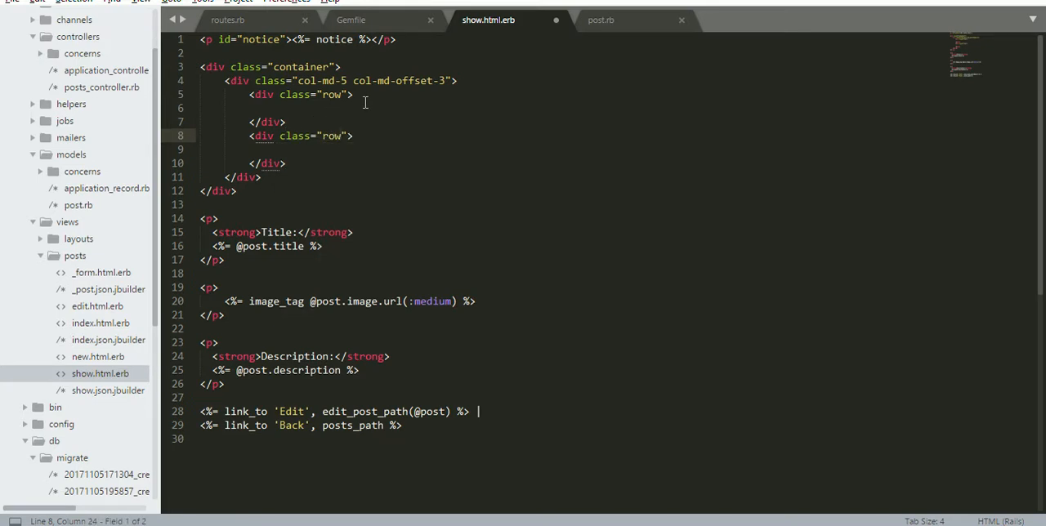
text(<)
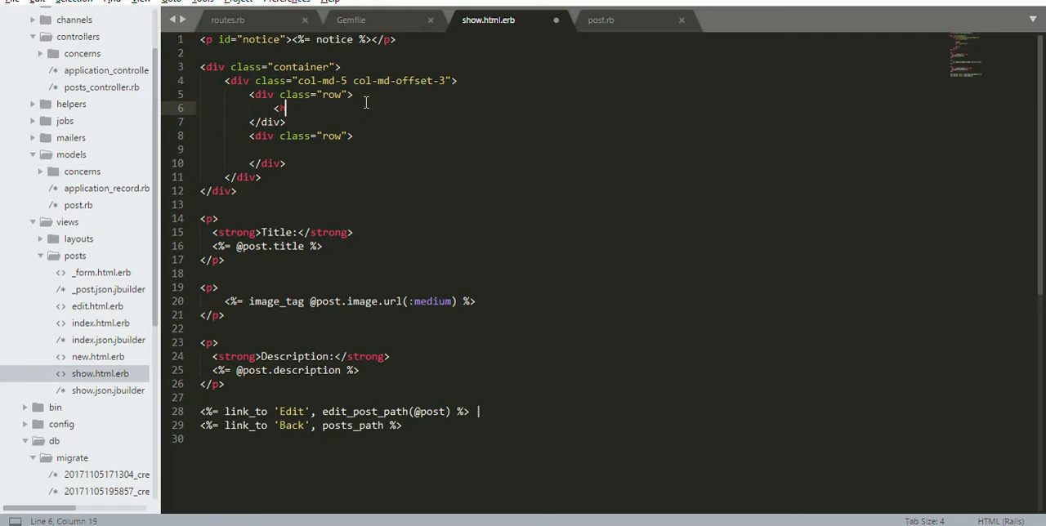
text(h1></h1>)
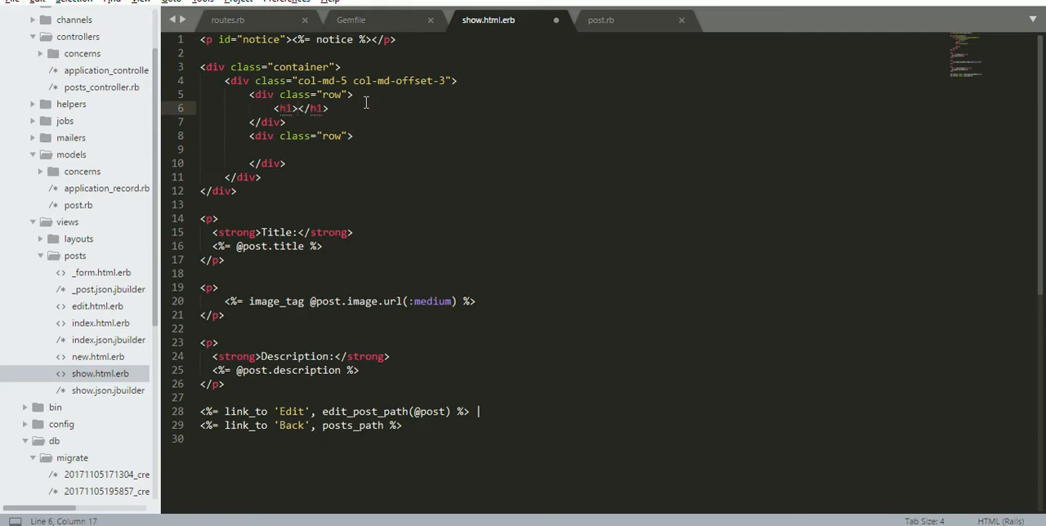
text(<%= post.title %)
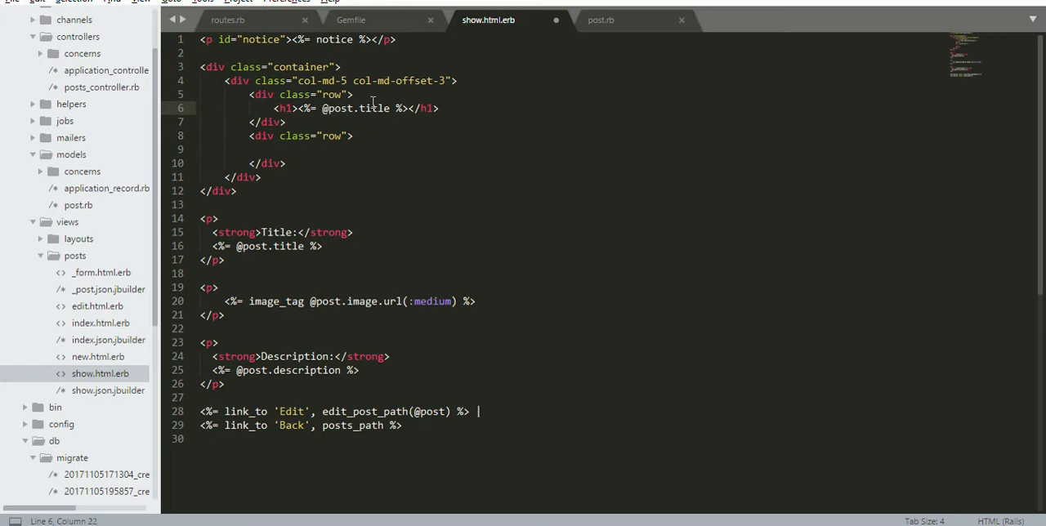
key(Enter)
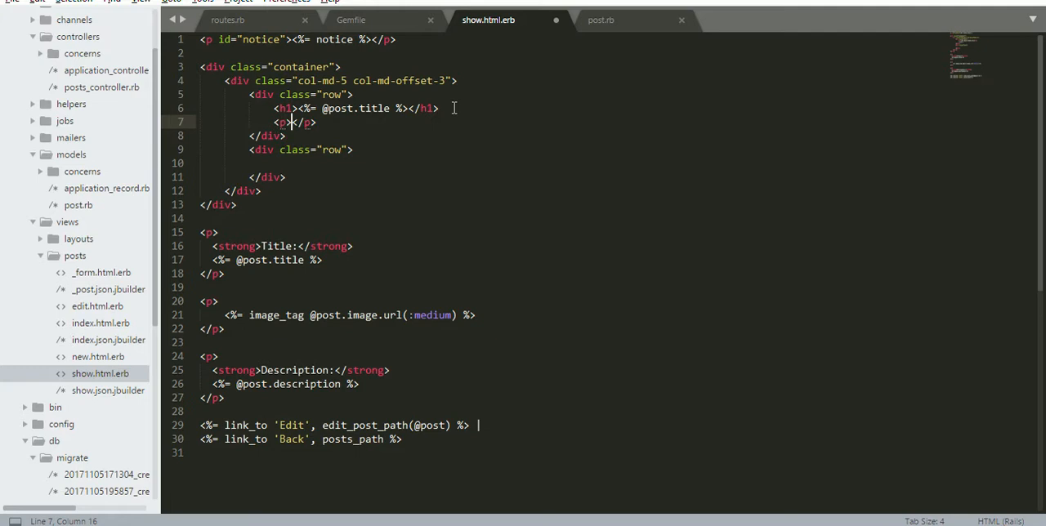
text(Published on <%=  %)
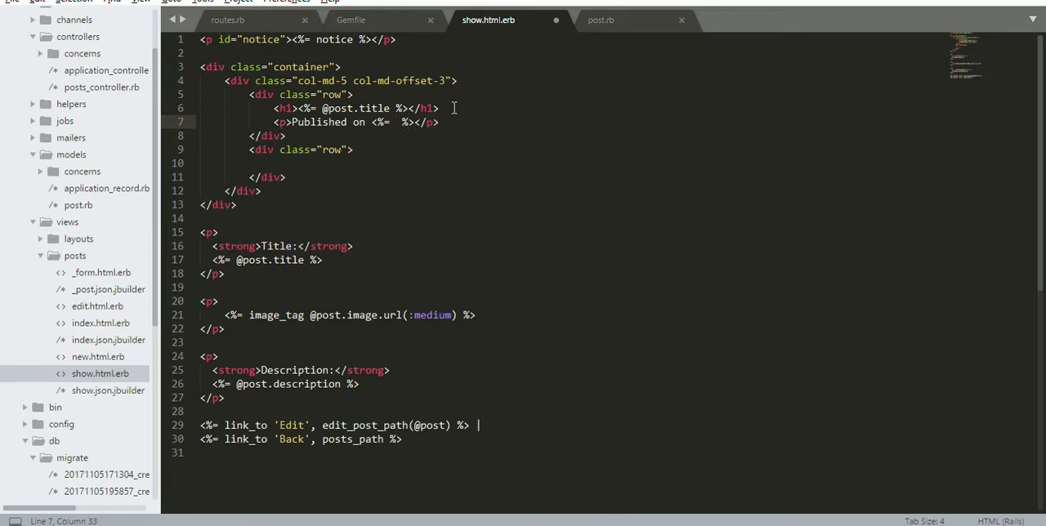
text(@)
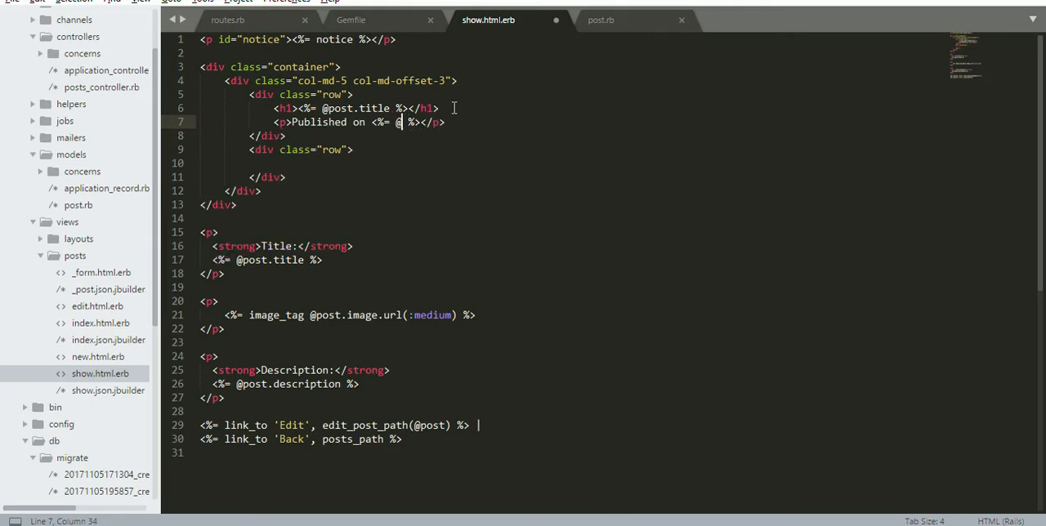
text(post)
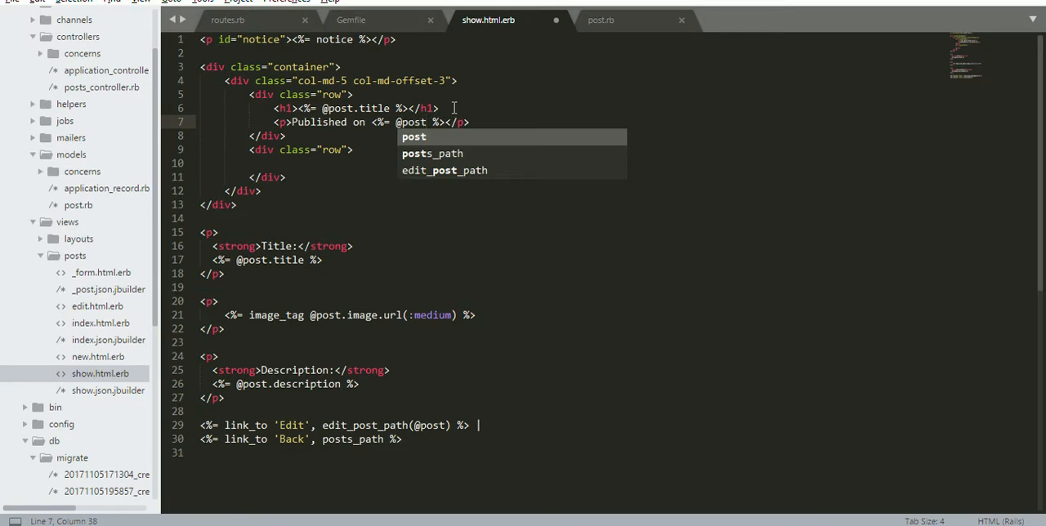
text(.)
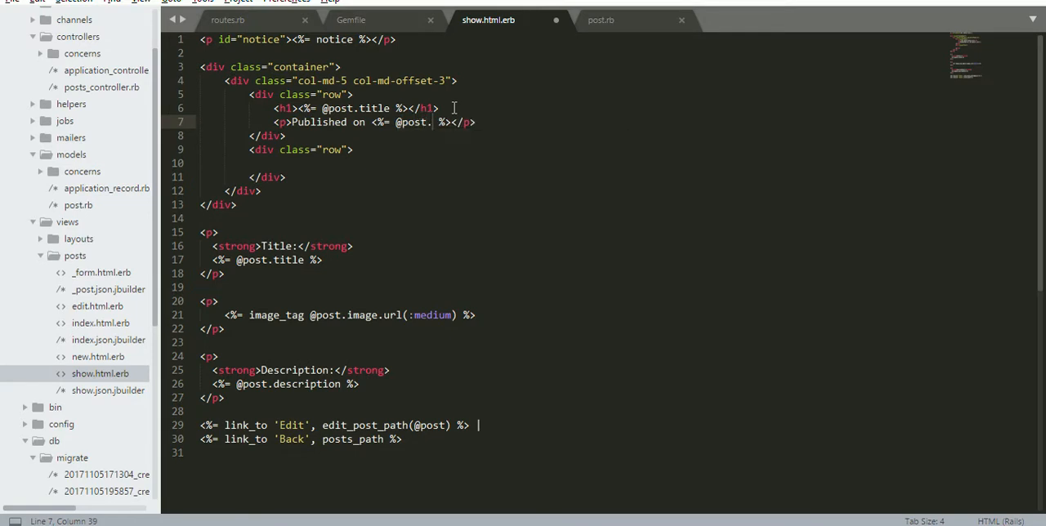
text(created)
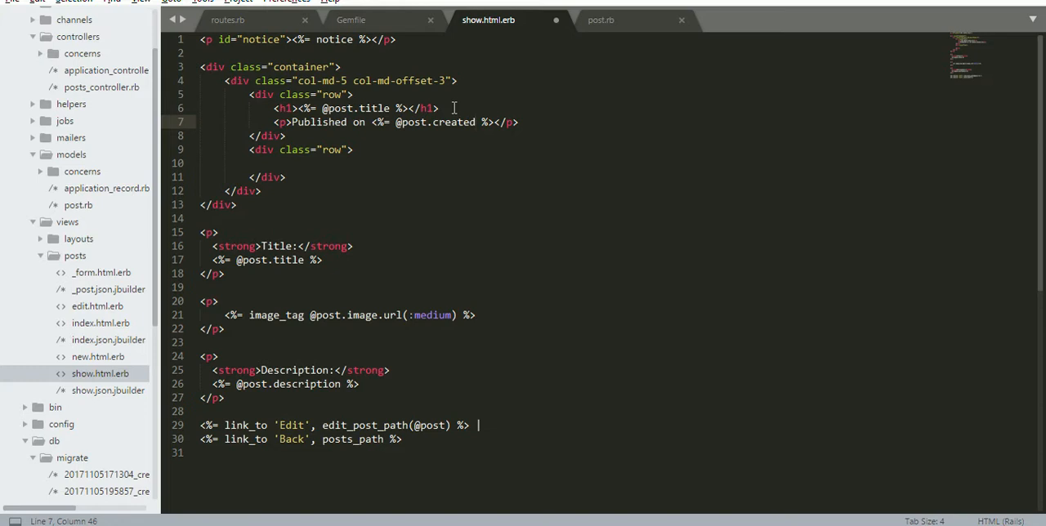
text(_at)
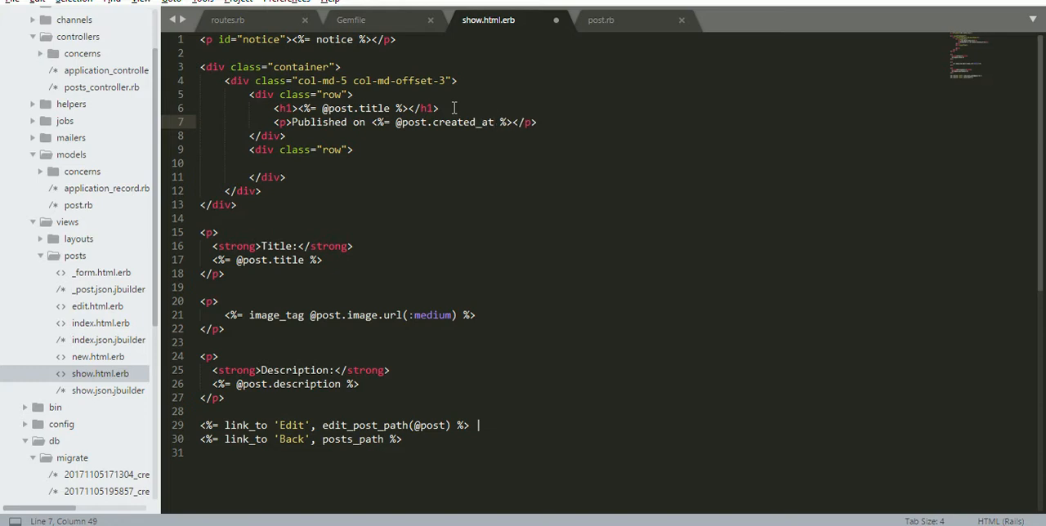
Format the date with .strftime(%b %d %Y) for abbreviated month, day and year
text(.)
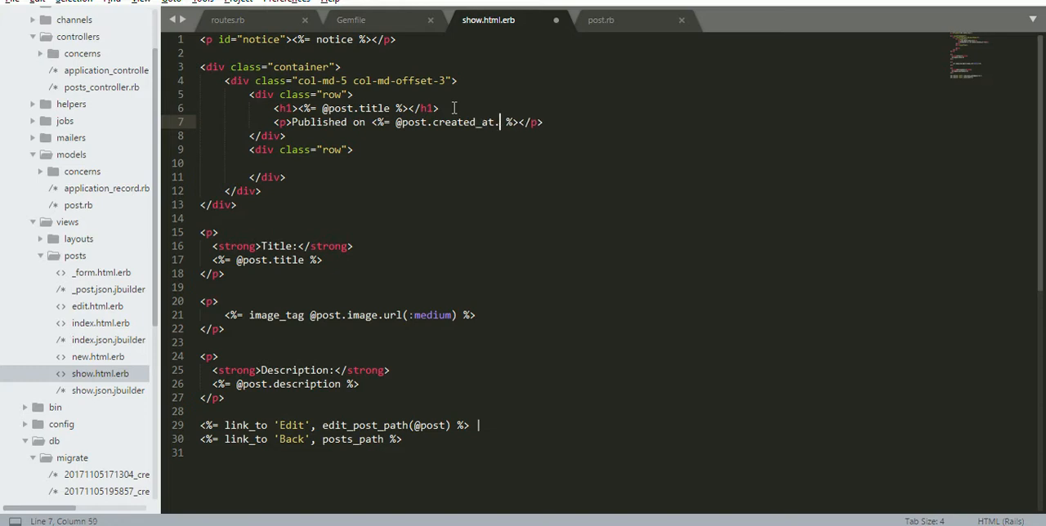
text(.strftime()
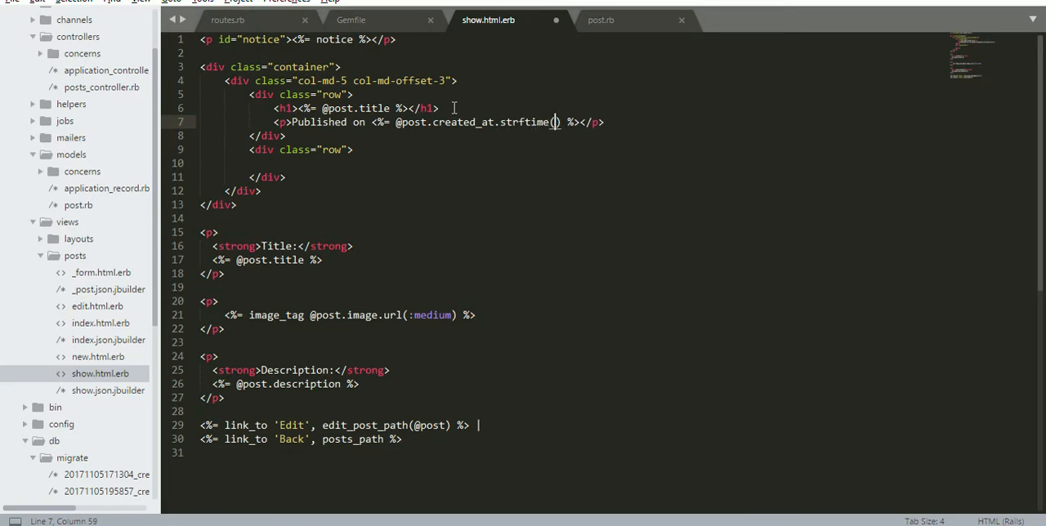
text(%b,)
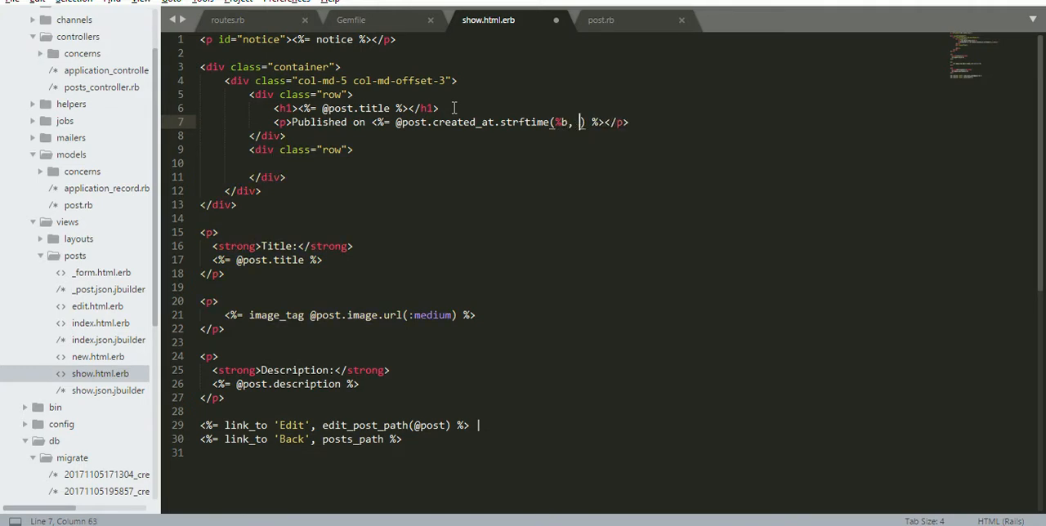
text(%d %)
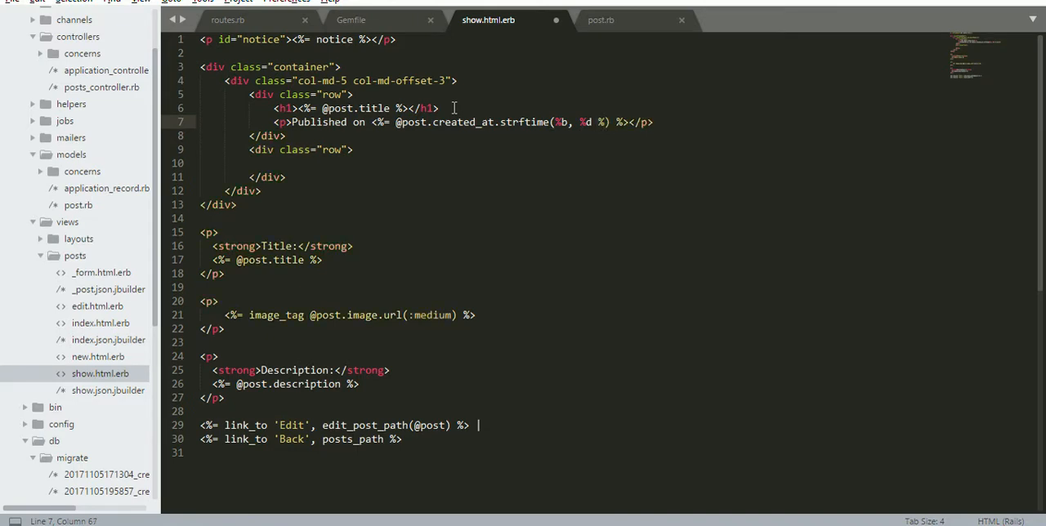
text(Y)
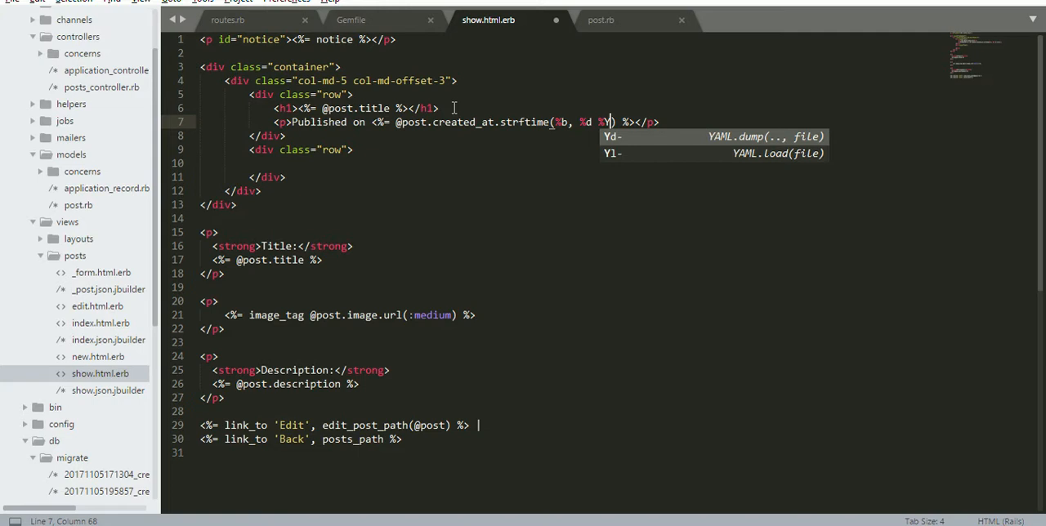
mouse_move(572, 101)
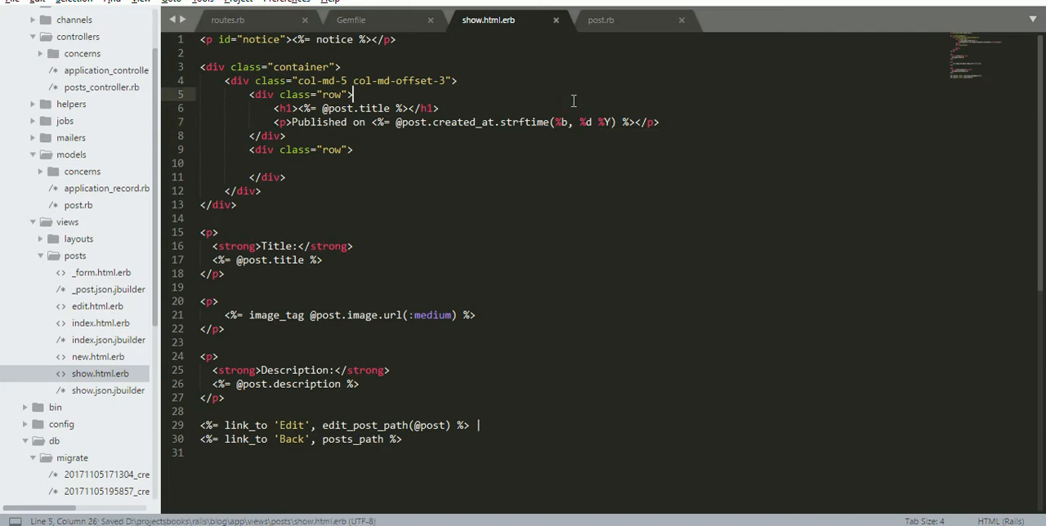
mouse_move(411, 144)
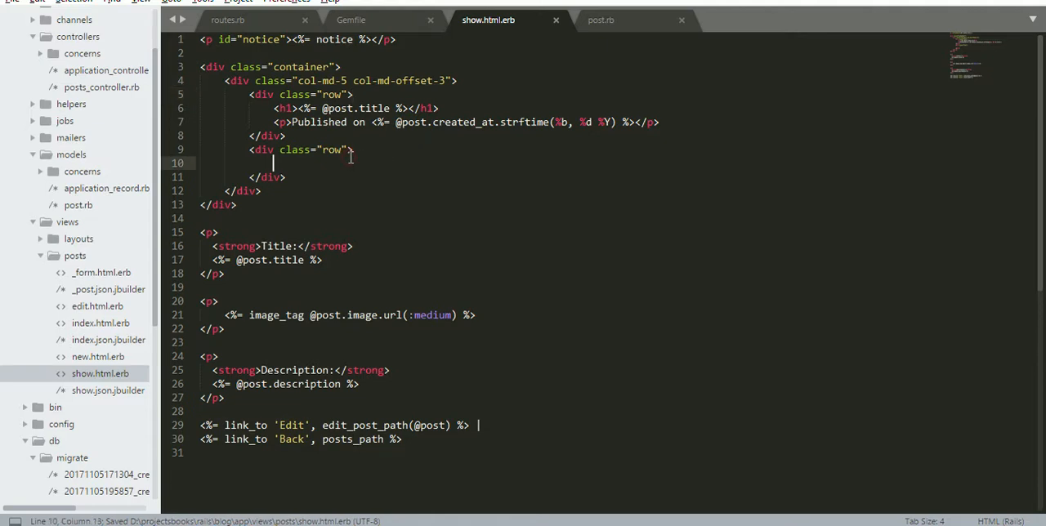
text(<p></p>)
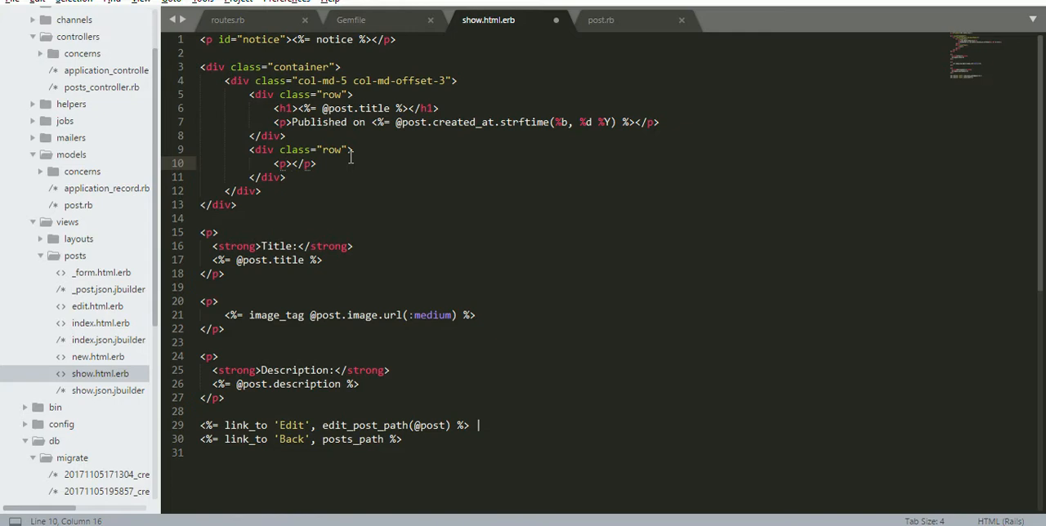
text(<% <)
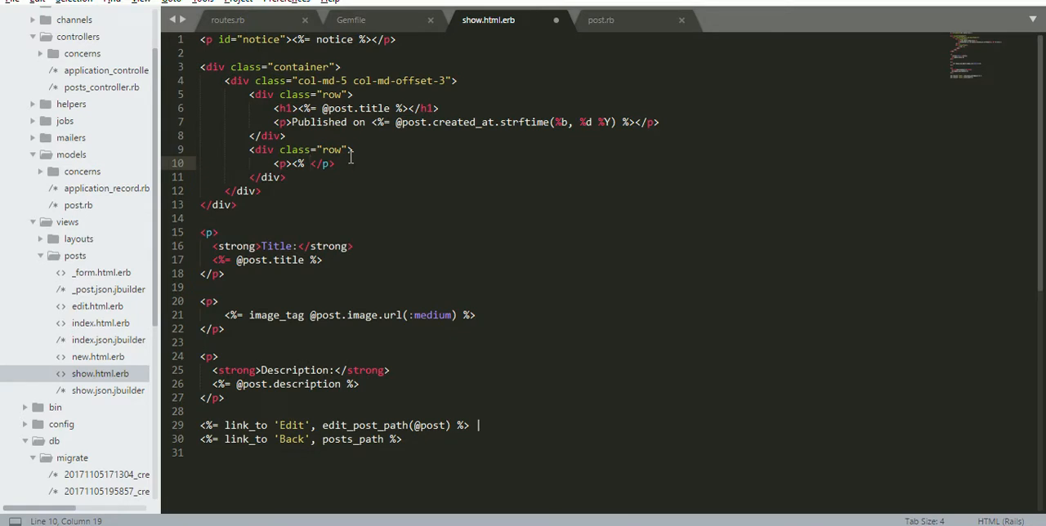
text(image_tag)
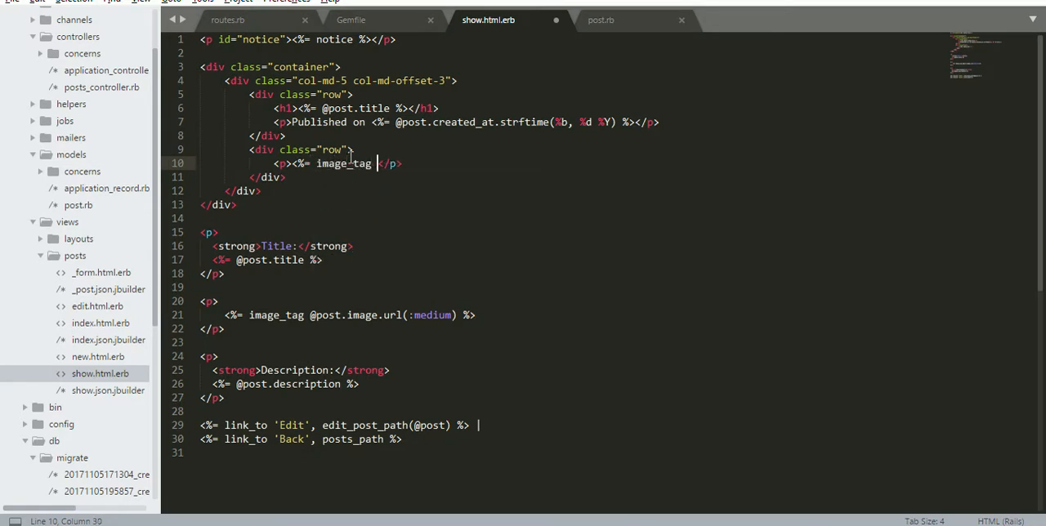
text(@post)
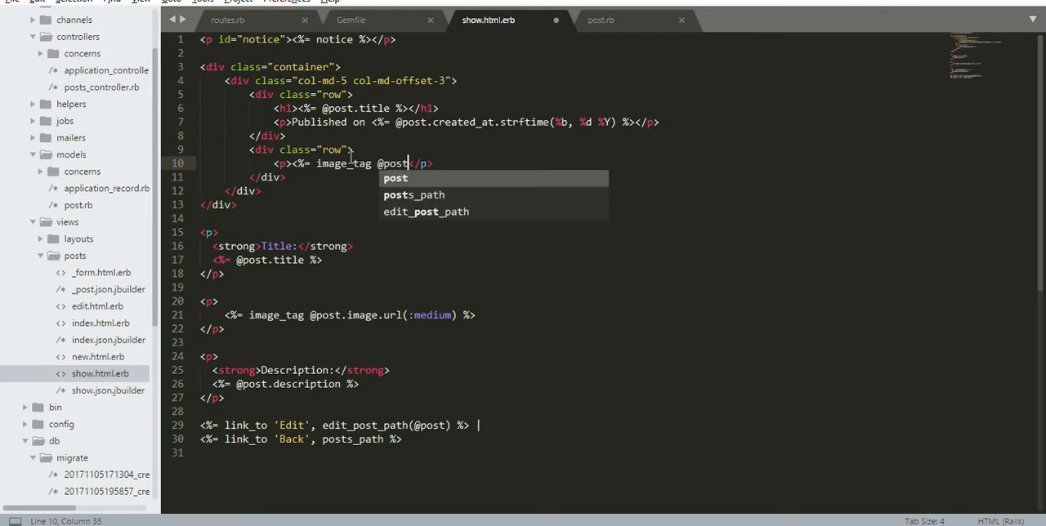
text(.image)
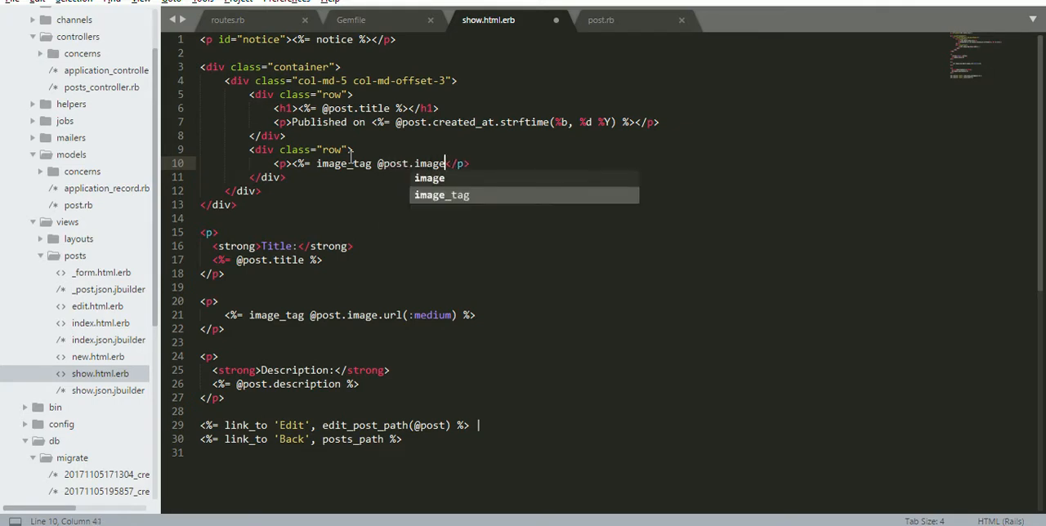
text(.url)
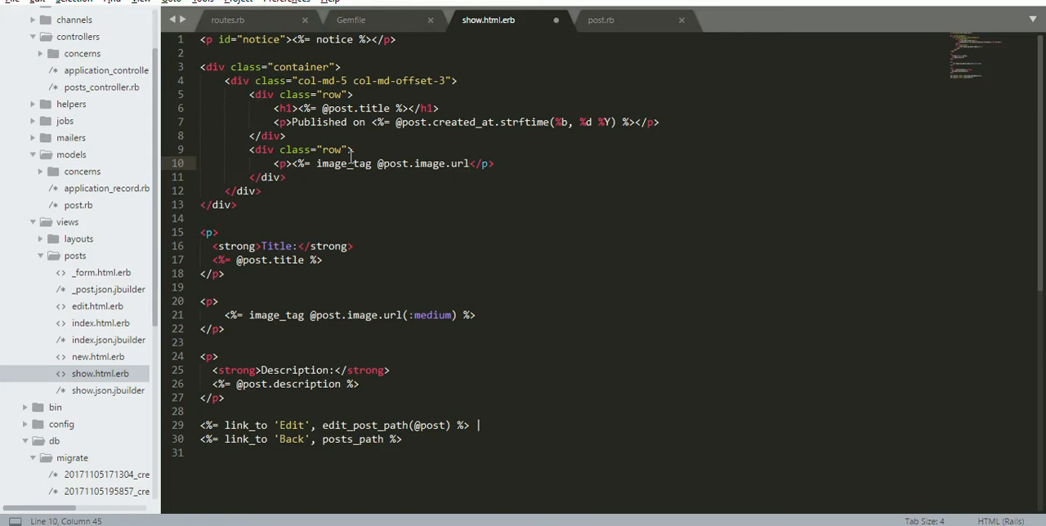
text((:medium) %>)
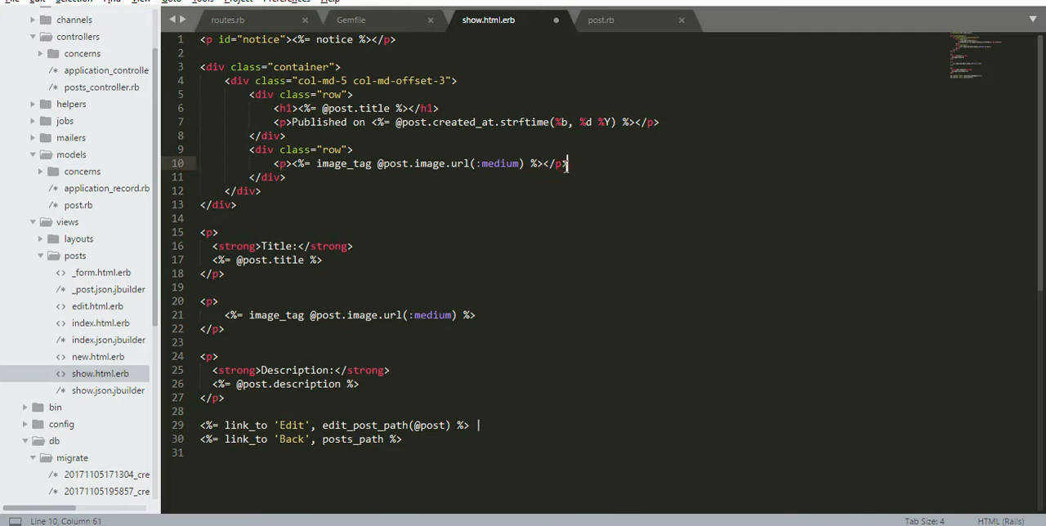
key(Enter)
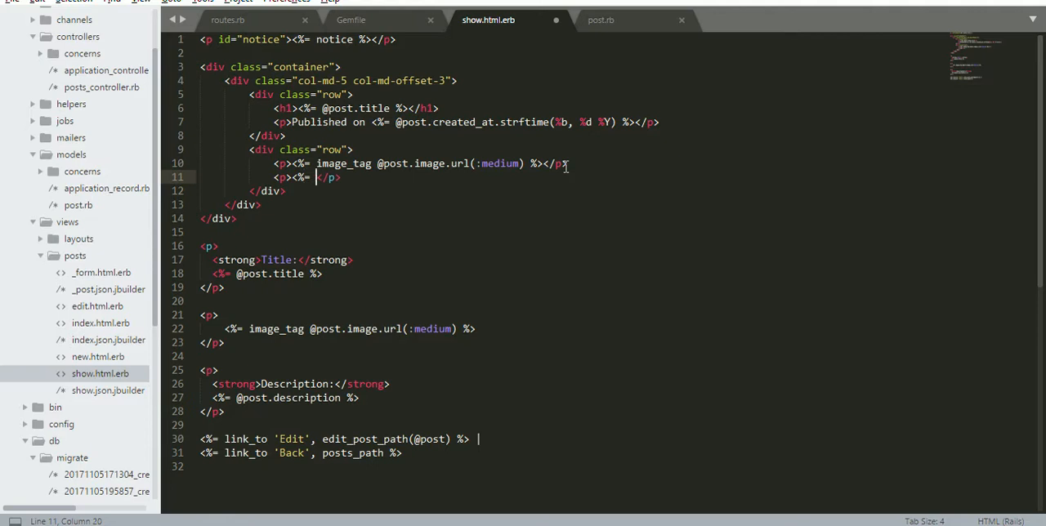
text(@Post)
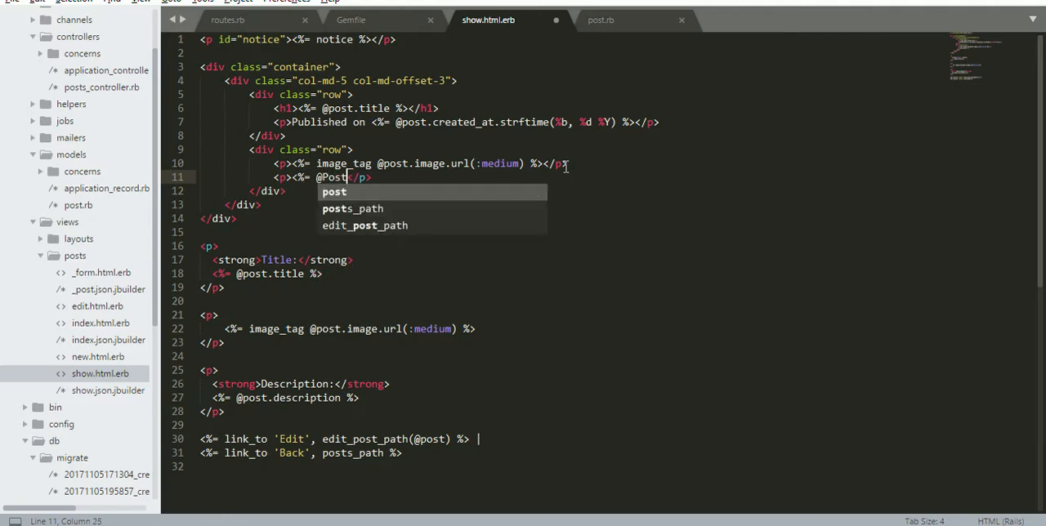
text(.description %>)
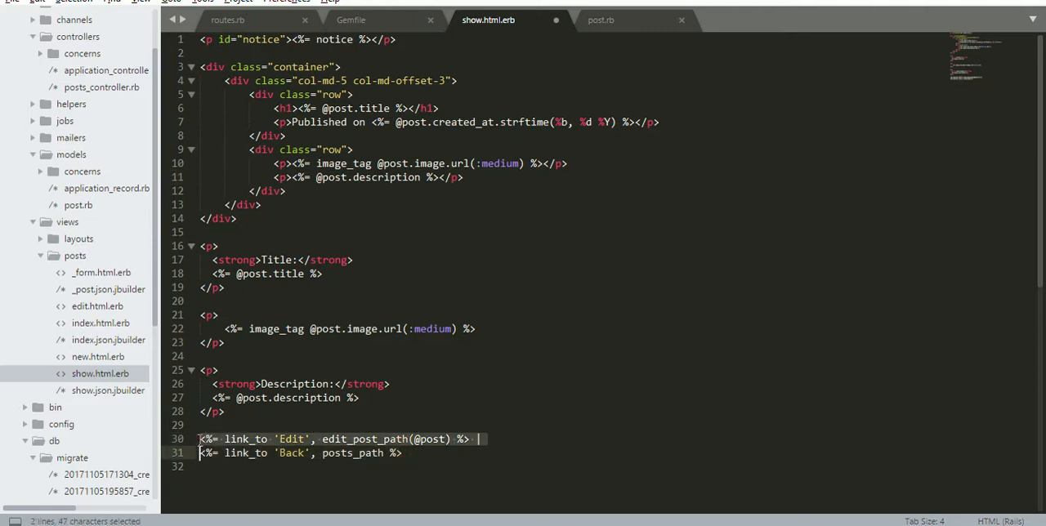
Cut the Edit and Back link_to lines and paste them under the description, wrapped in <p>
click(415, 453)
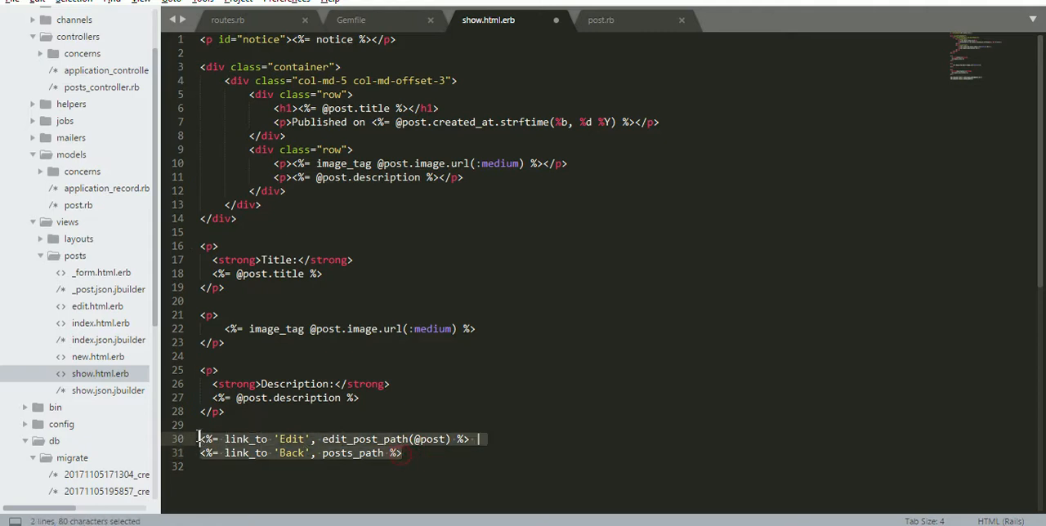
key(ctrl+x)
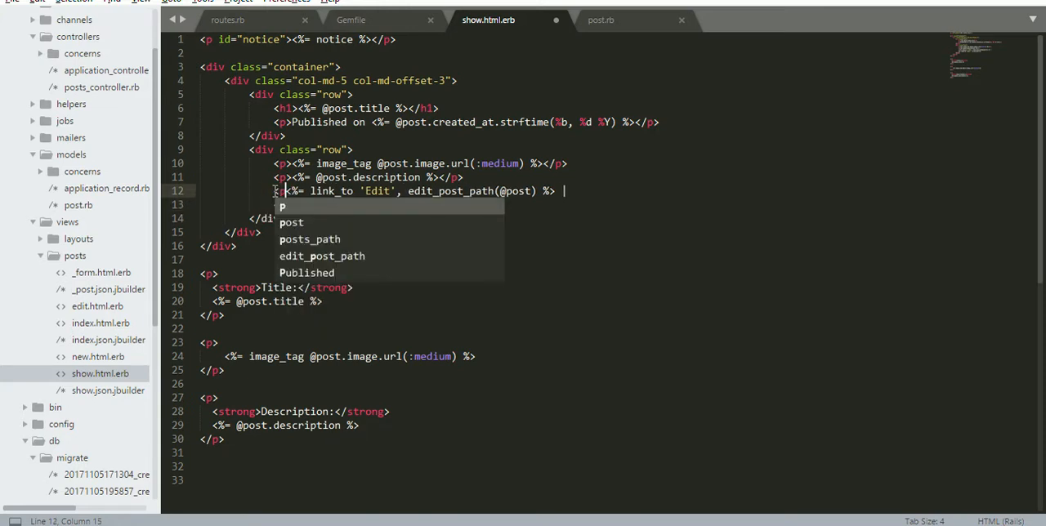
text(<%= link_to 'Back', posts_path %>)
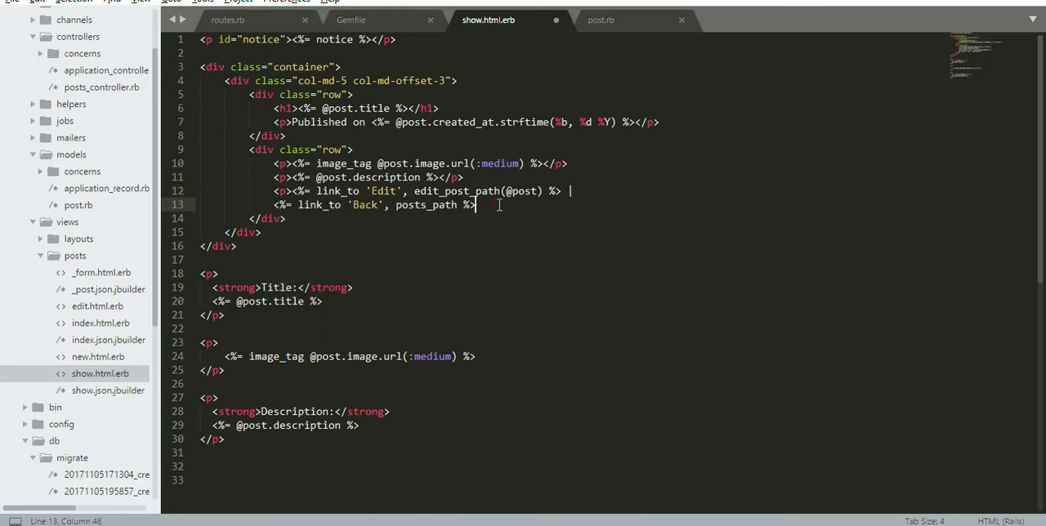
text(<p></p>)
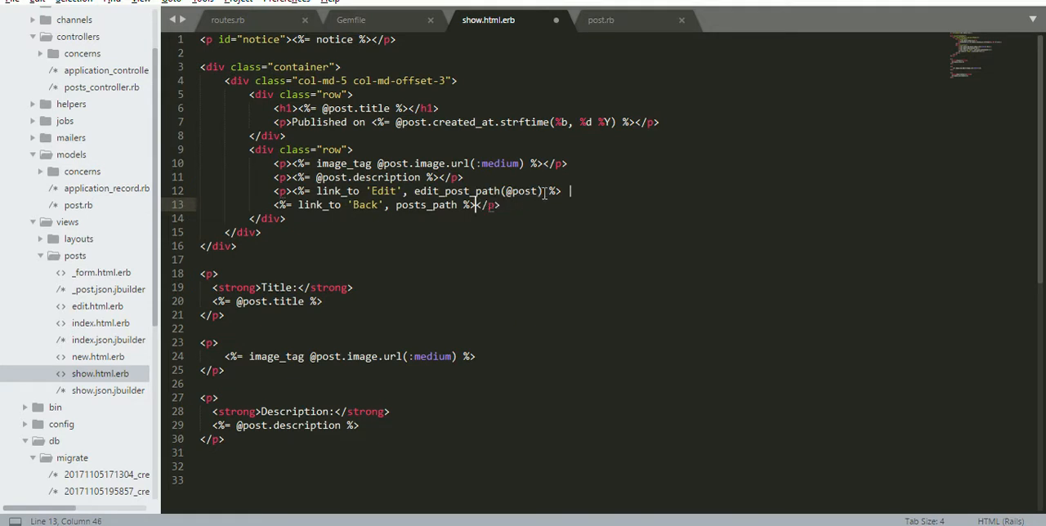
text(class: ')
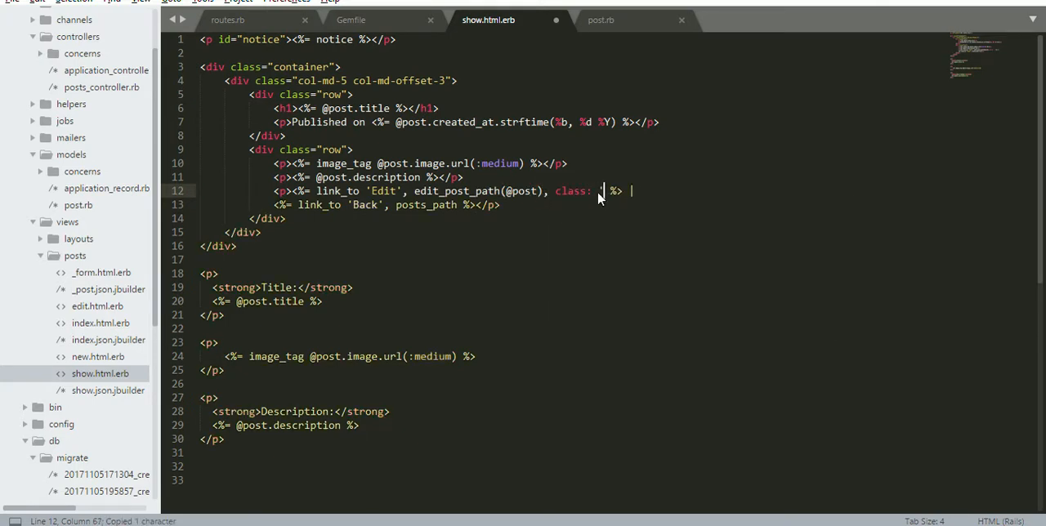
Add class: 'btn btn-primary' to the Edit link, copy it onto the Back link, and save
text(btn)
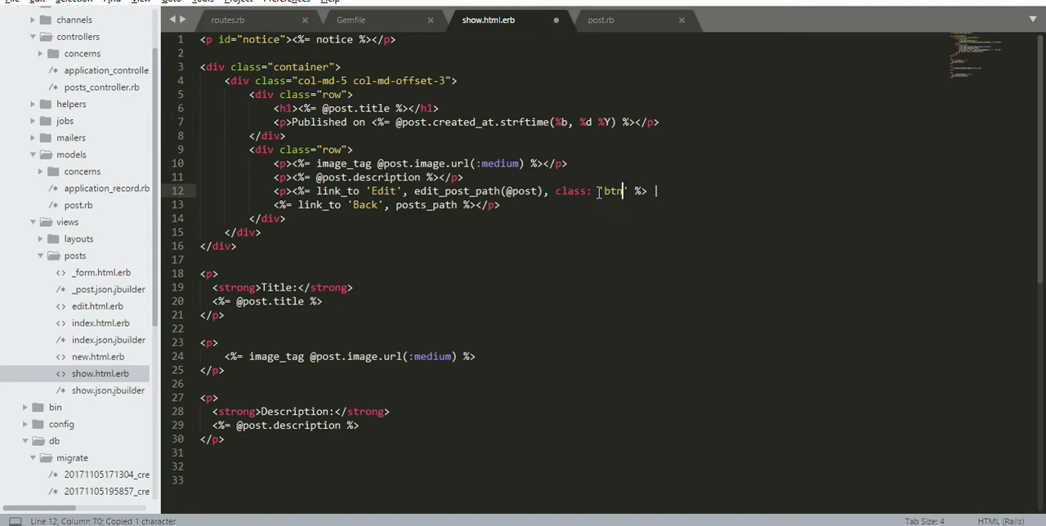
text(btn-pri)
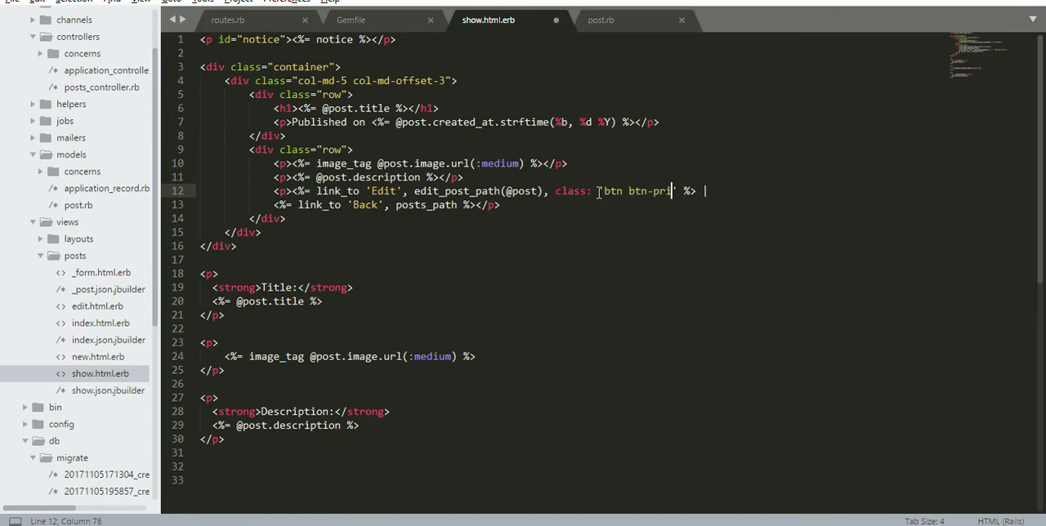
text(mary)
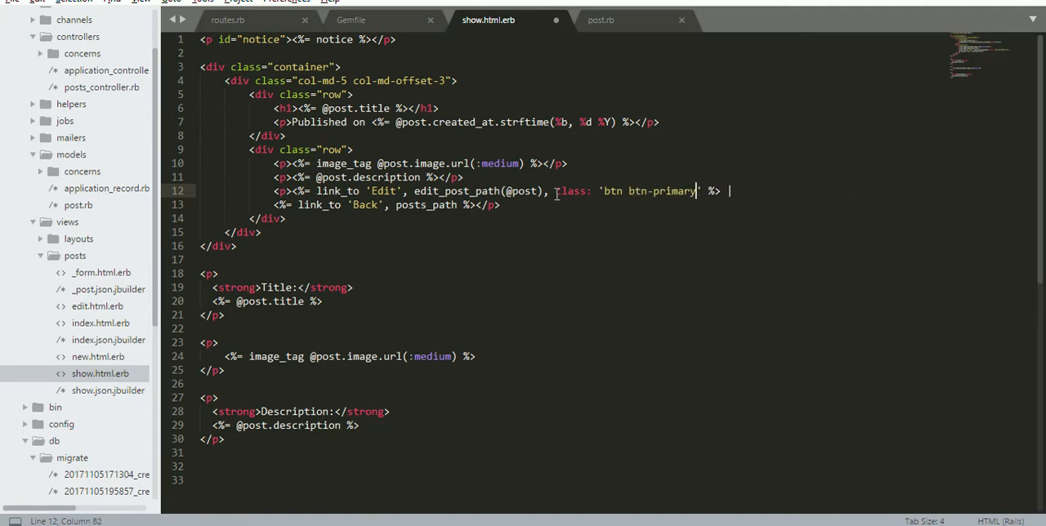
drag(554, 189, 701, 190)
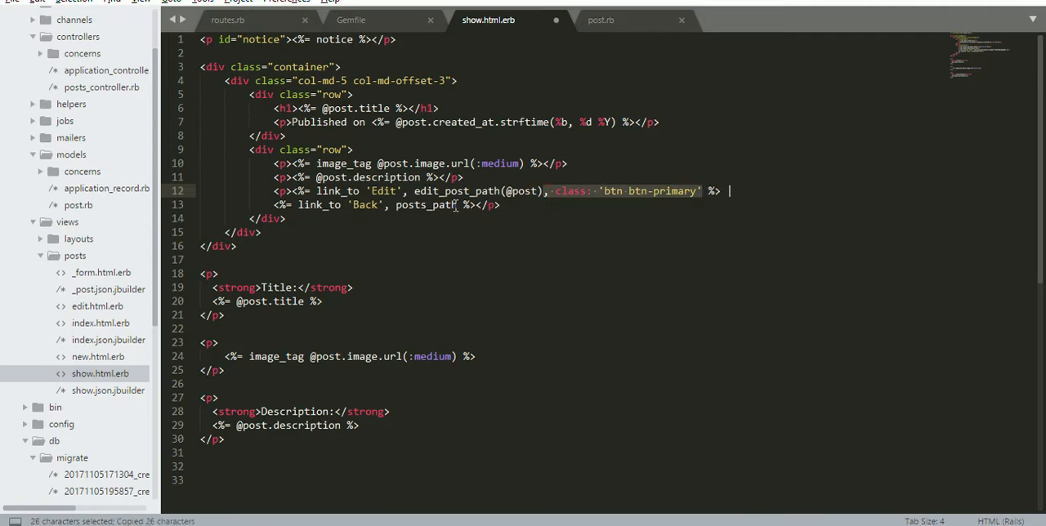
text(, class: 'btn btn-primary')
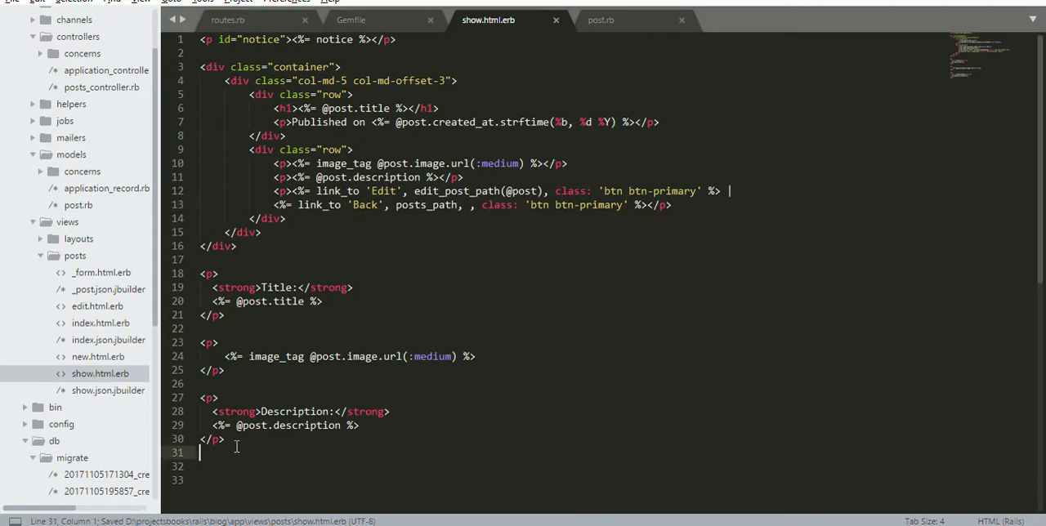
key(Delete)
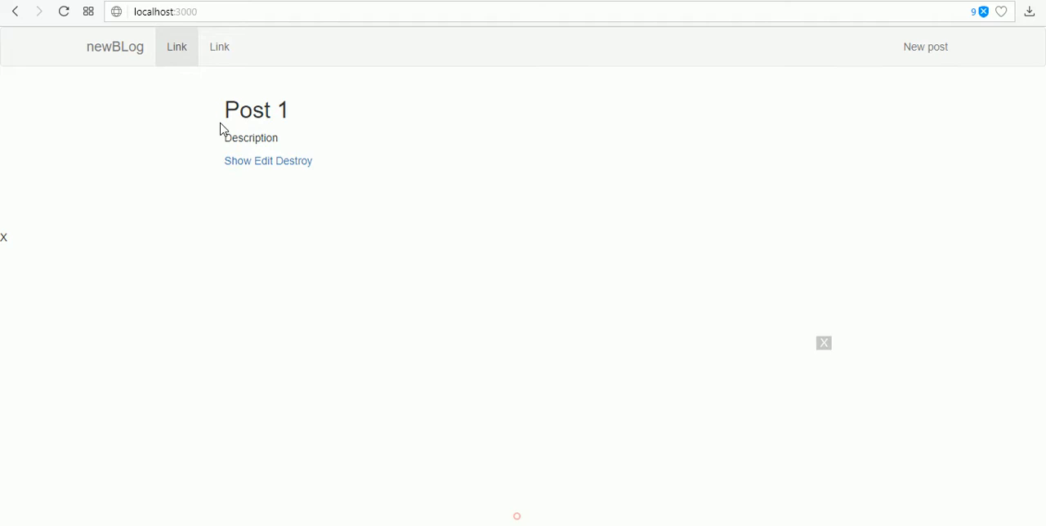
click(64, 11)
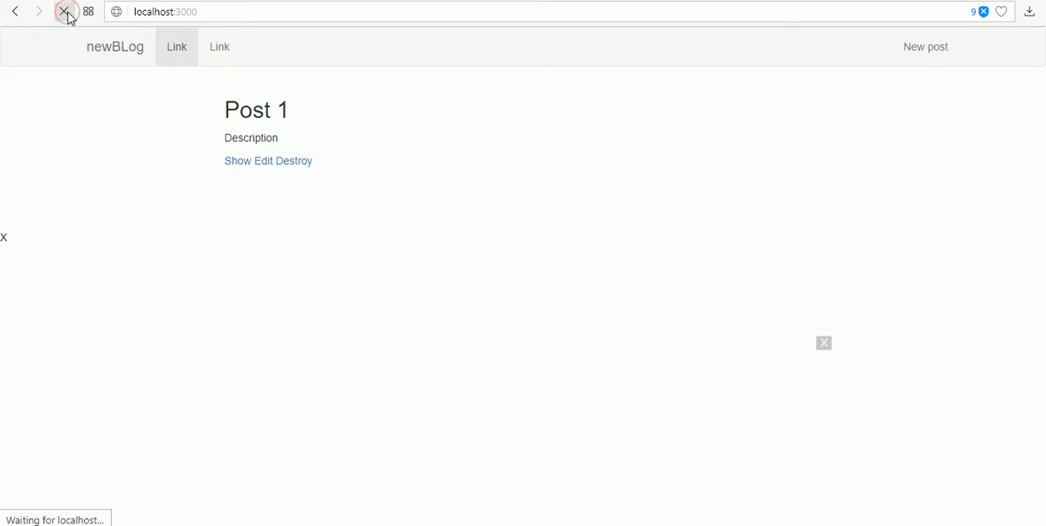
mouse_move(65, 11)
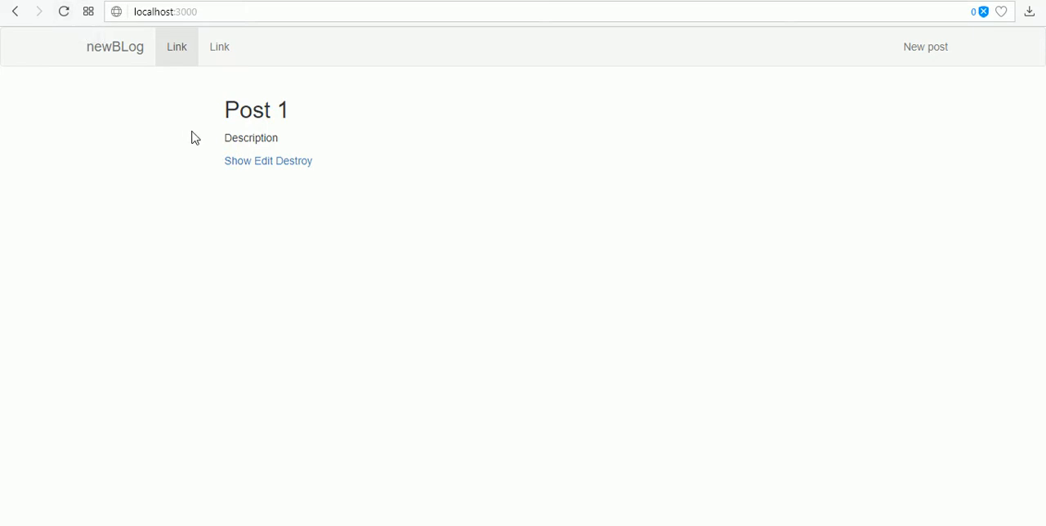
click(237, 160)
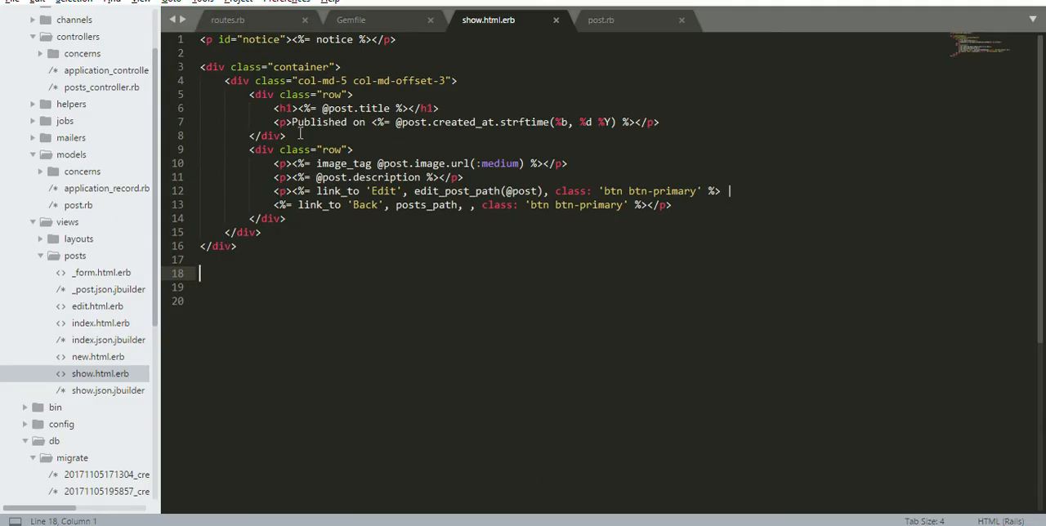
Insert <br> after the title row and between the image and description paragraphs
text(<br>)
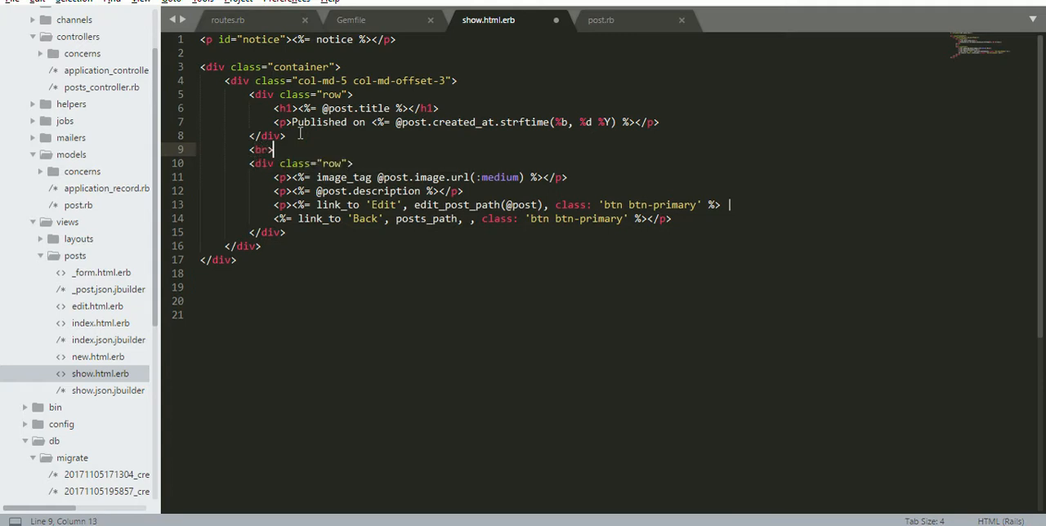
text(<br>)
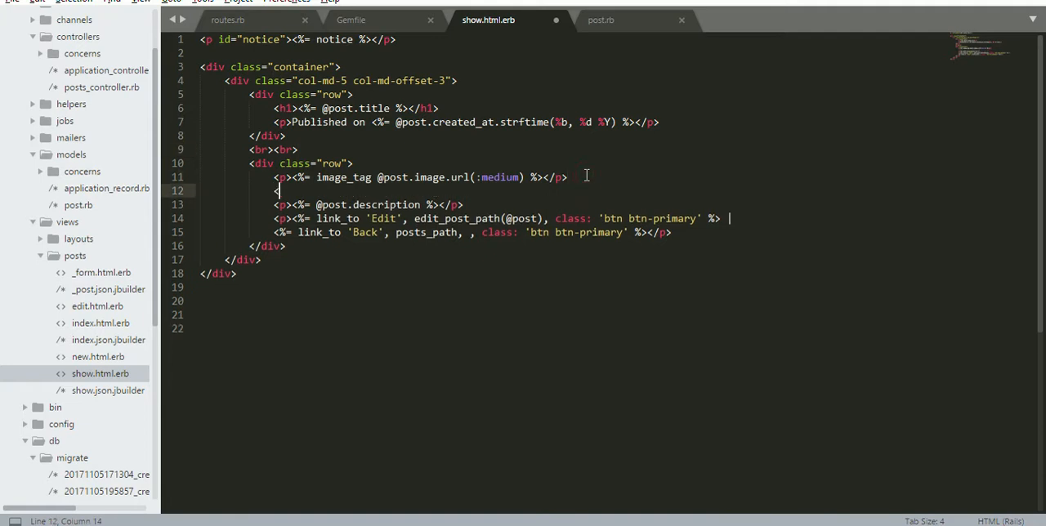
text(br>)
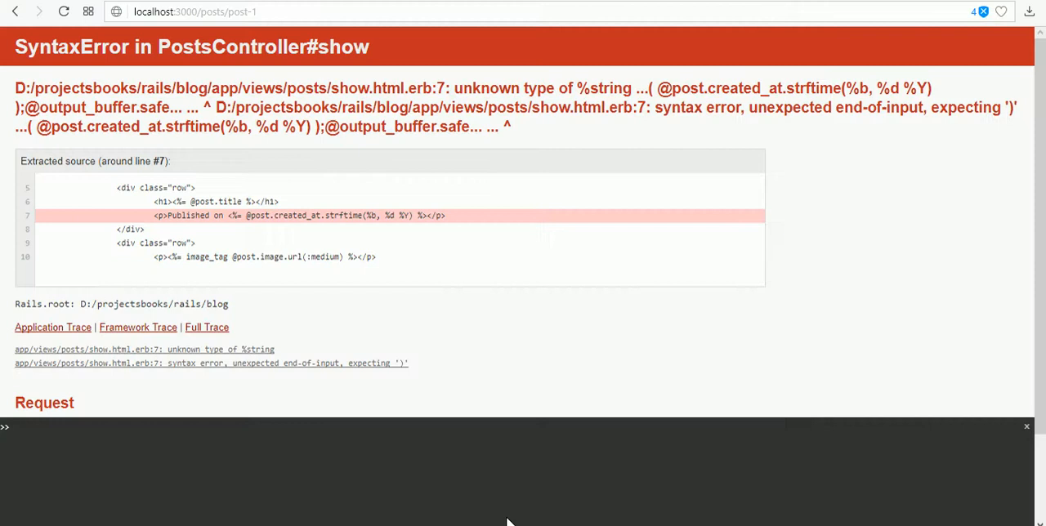
mouse_move(317, 196)
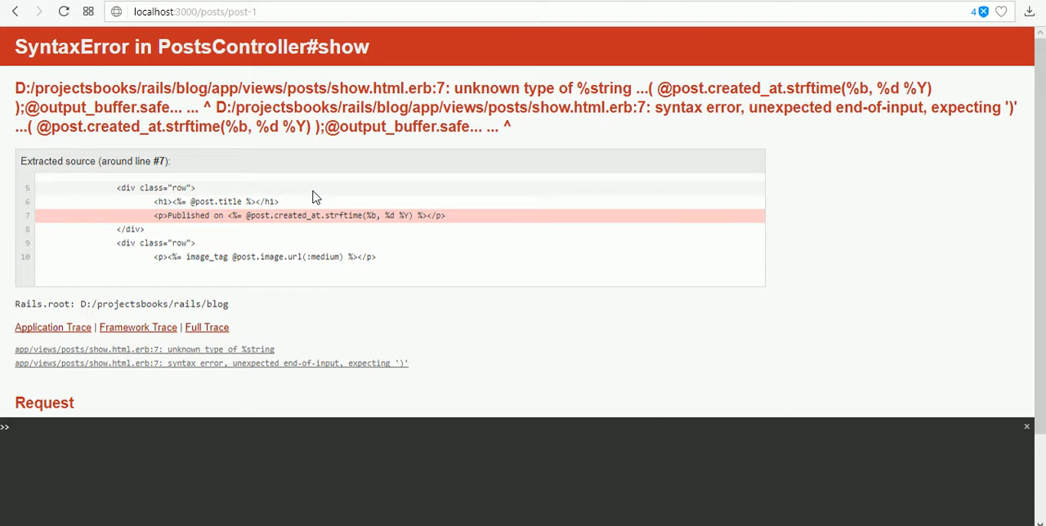
mouse_move(423, 334)
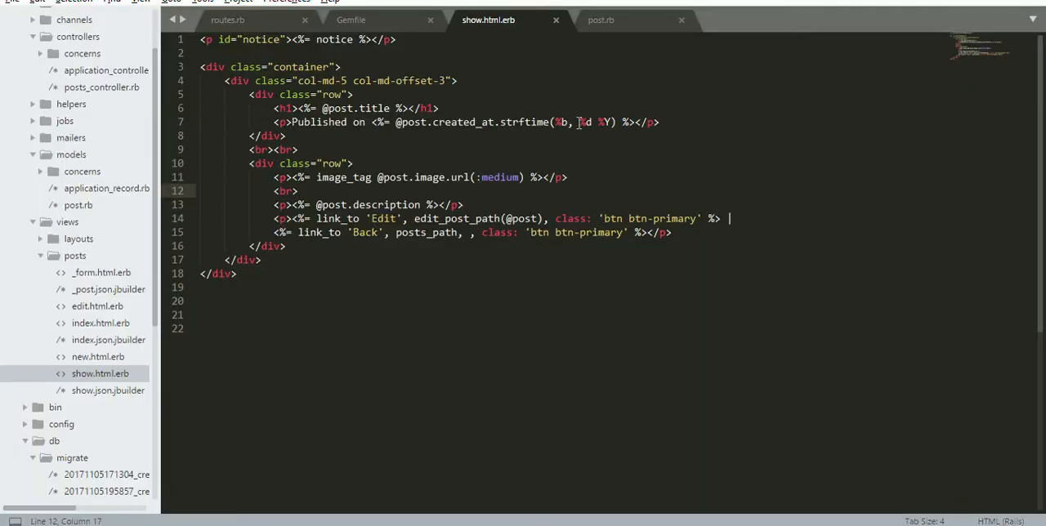
Quote the strftime format string as "%b %d, %Y" on the publish-date line
text(,')
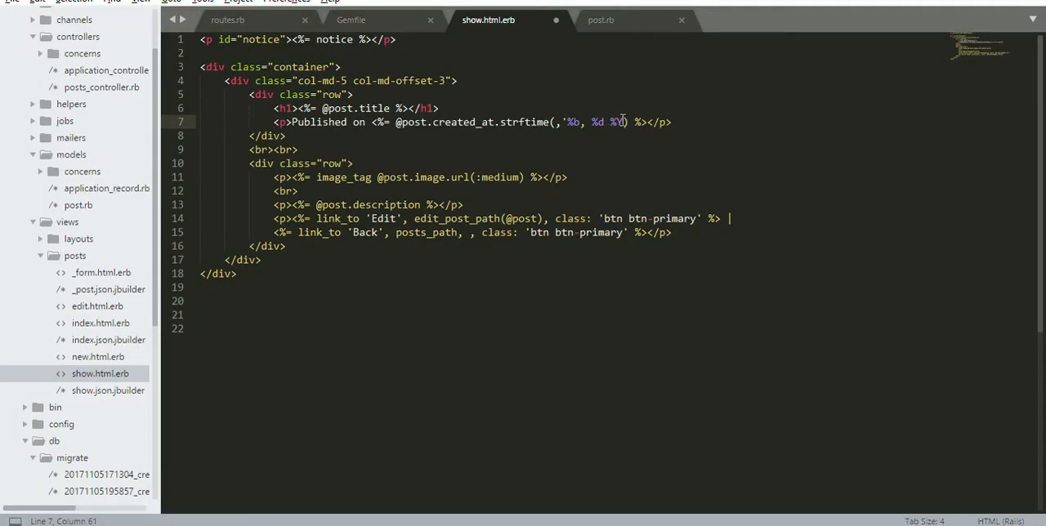
text(Y)
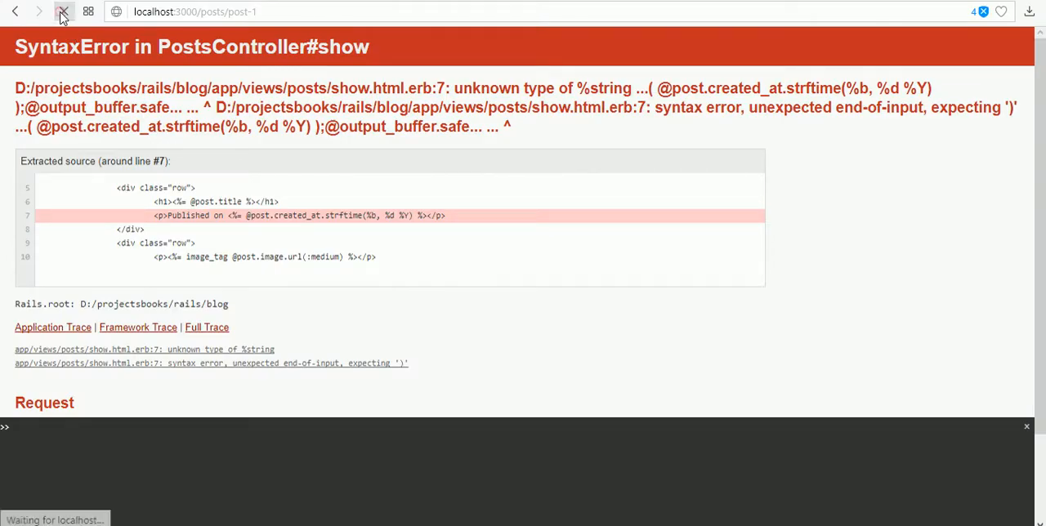
Reload Post 1's page and scroll to see the image, description and blue Edit/Back buttons
click(64, 12)
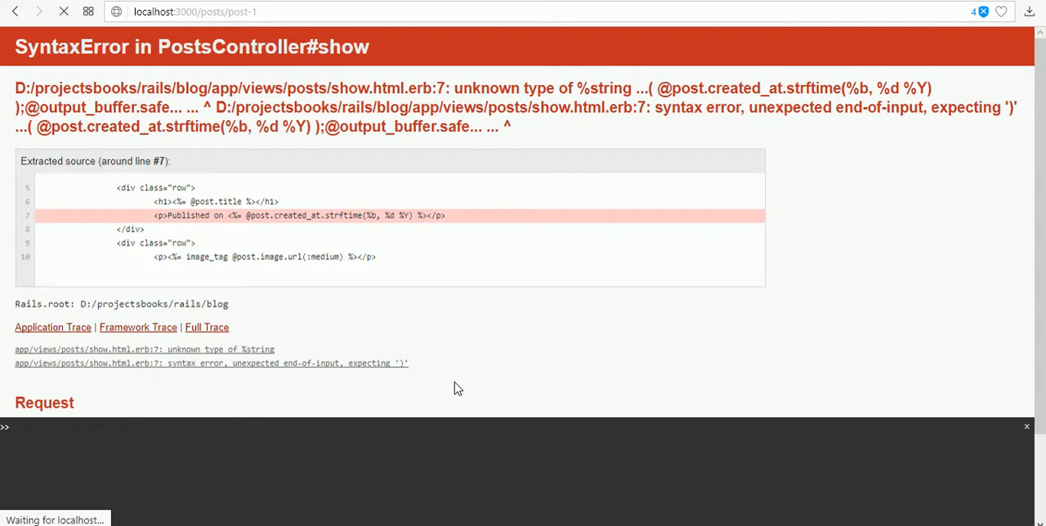
mouse_move(458, 466)
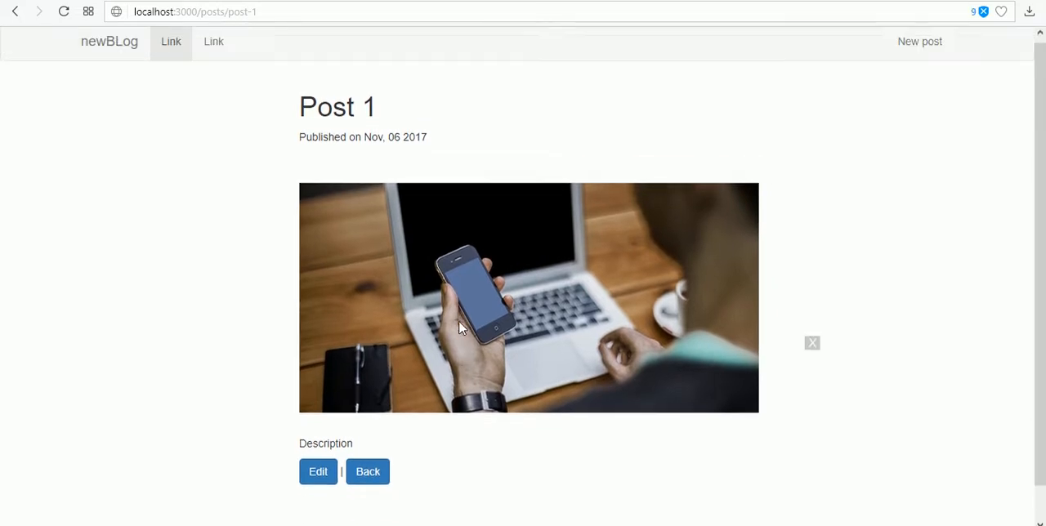
scroll(down, 3)
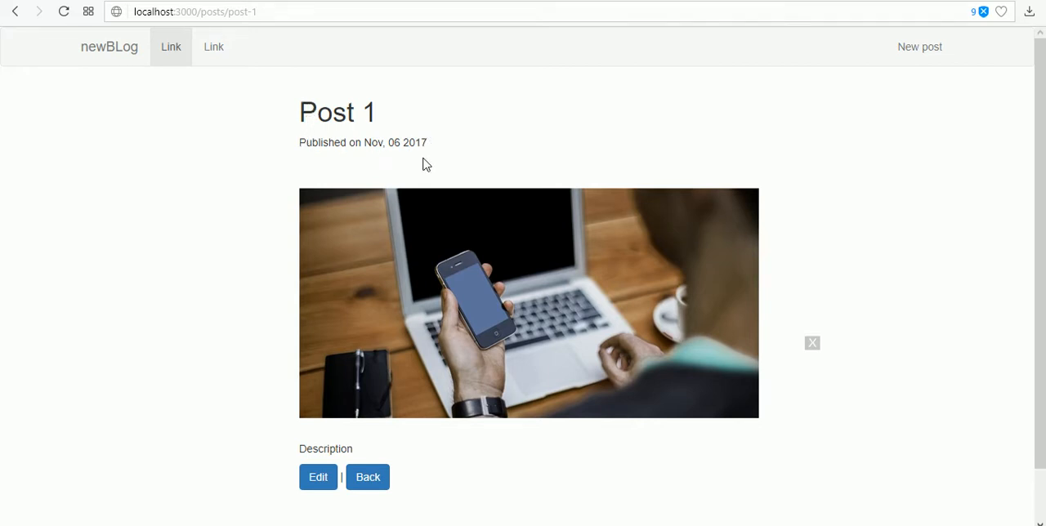
scroll(down, 3)
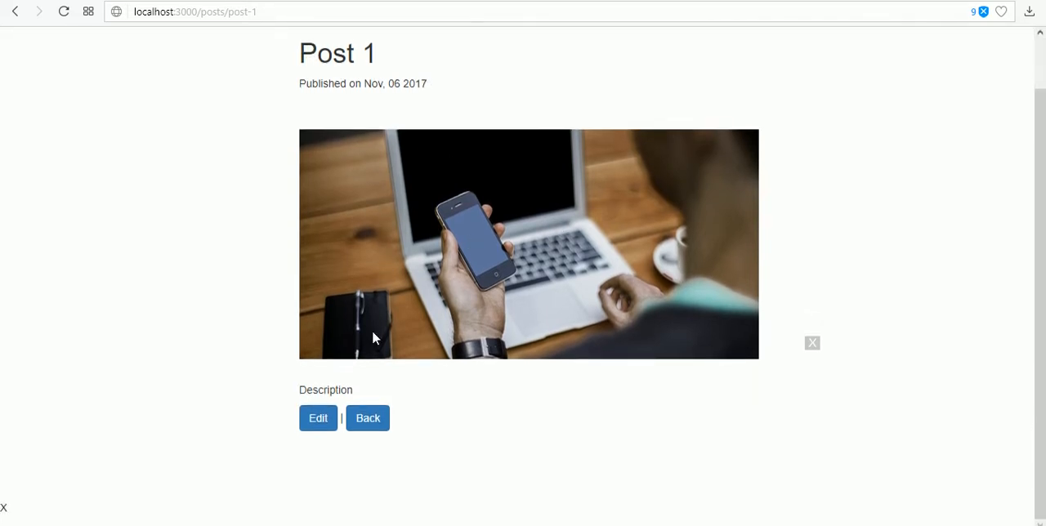
mouse_move(317, 418)
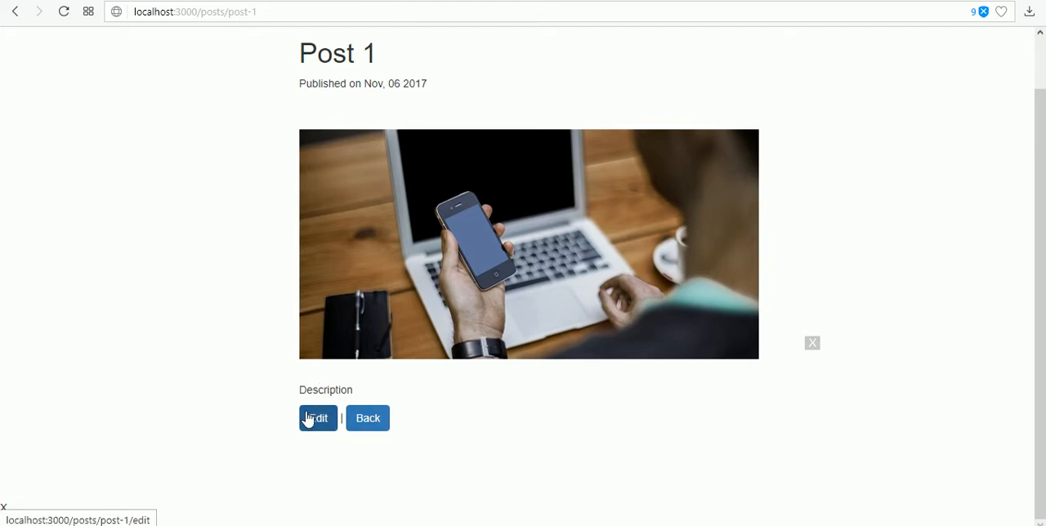